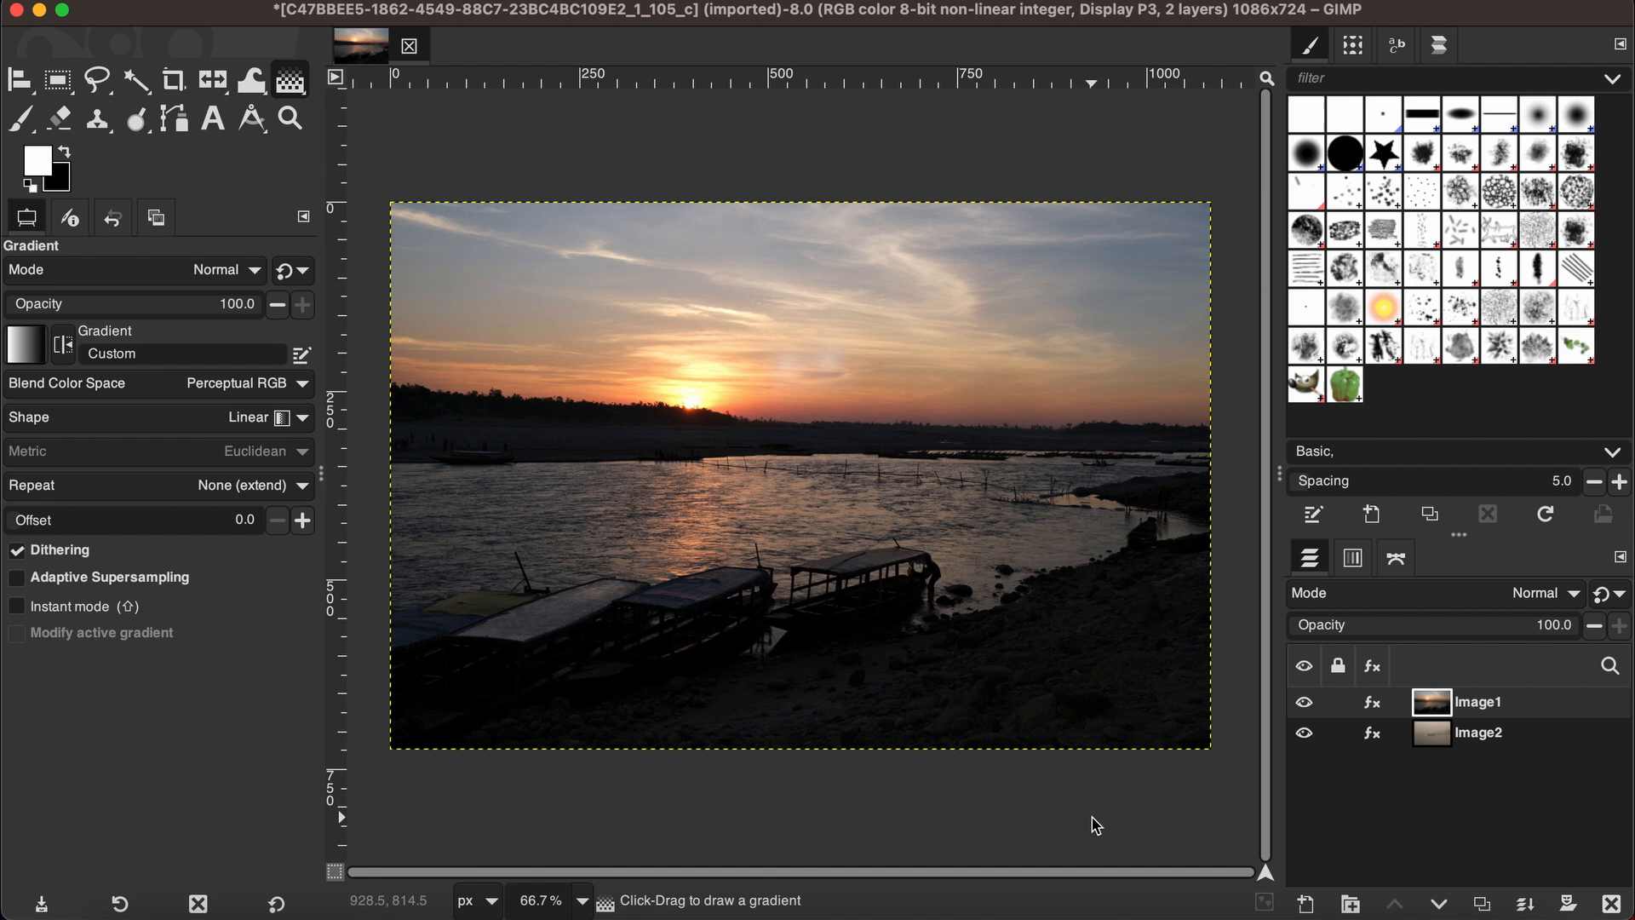
{"action": "mouse_move", "coordinate": [1058, 784]}
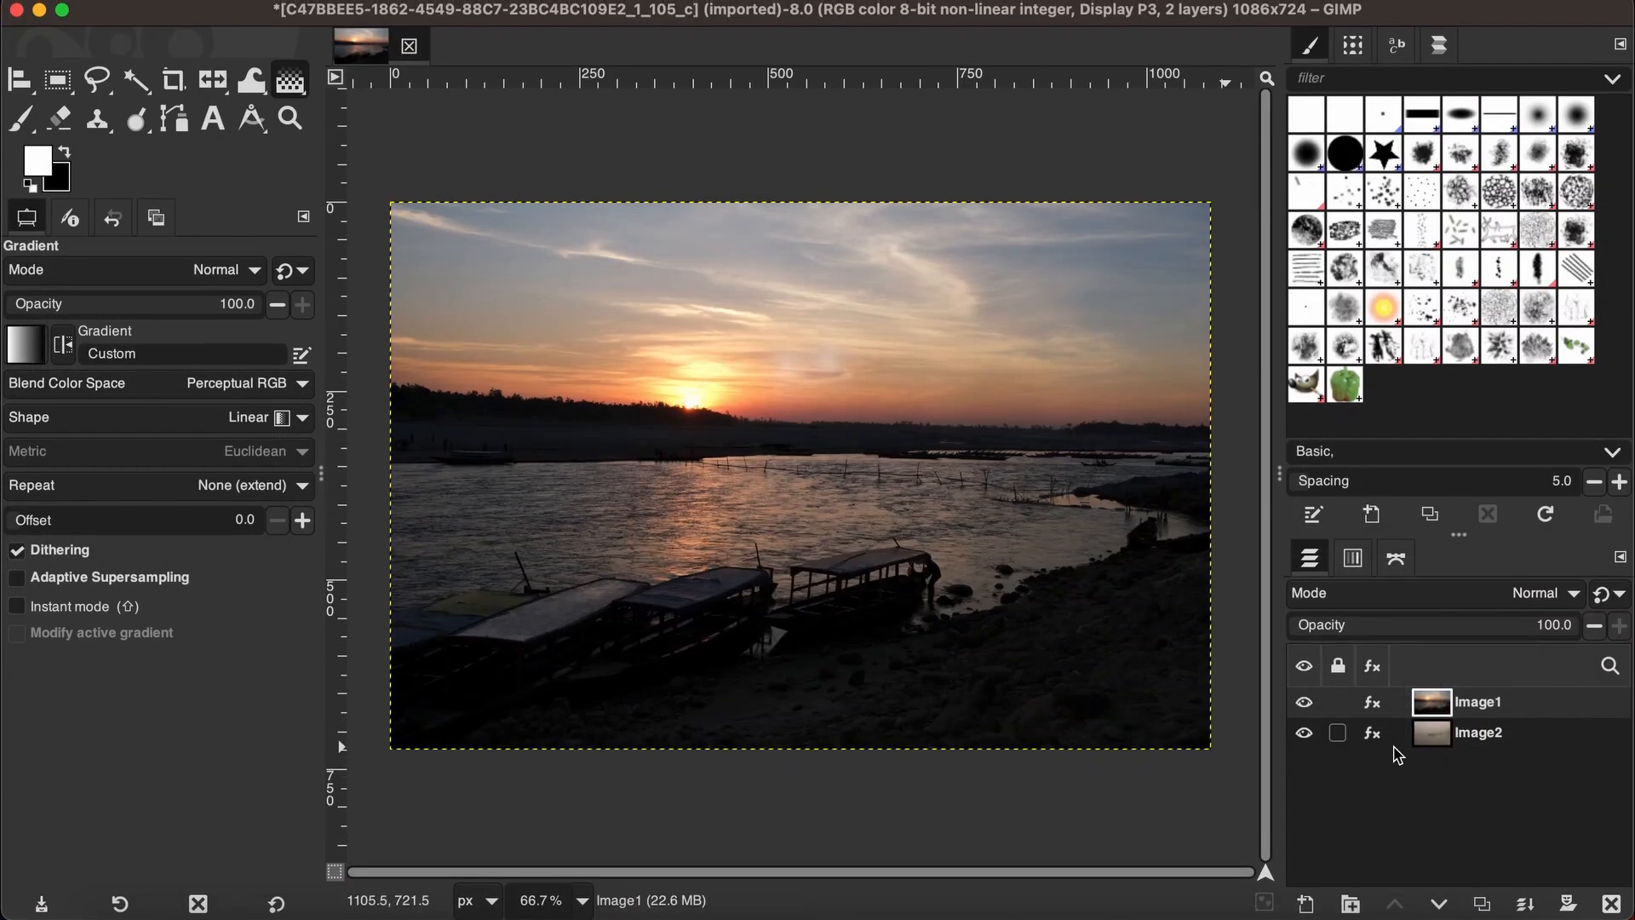
Step: Toggle the sunset layer's visibility, then start a black, fully transparent mask on Image1
{"action": "left_click", "coordinate": [1302, 701]}
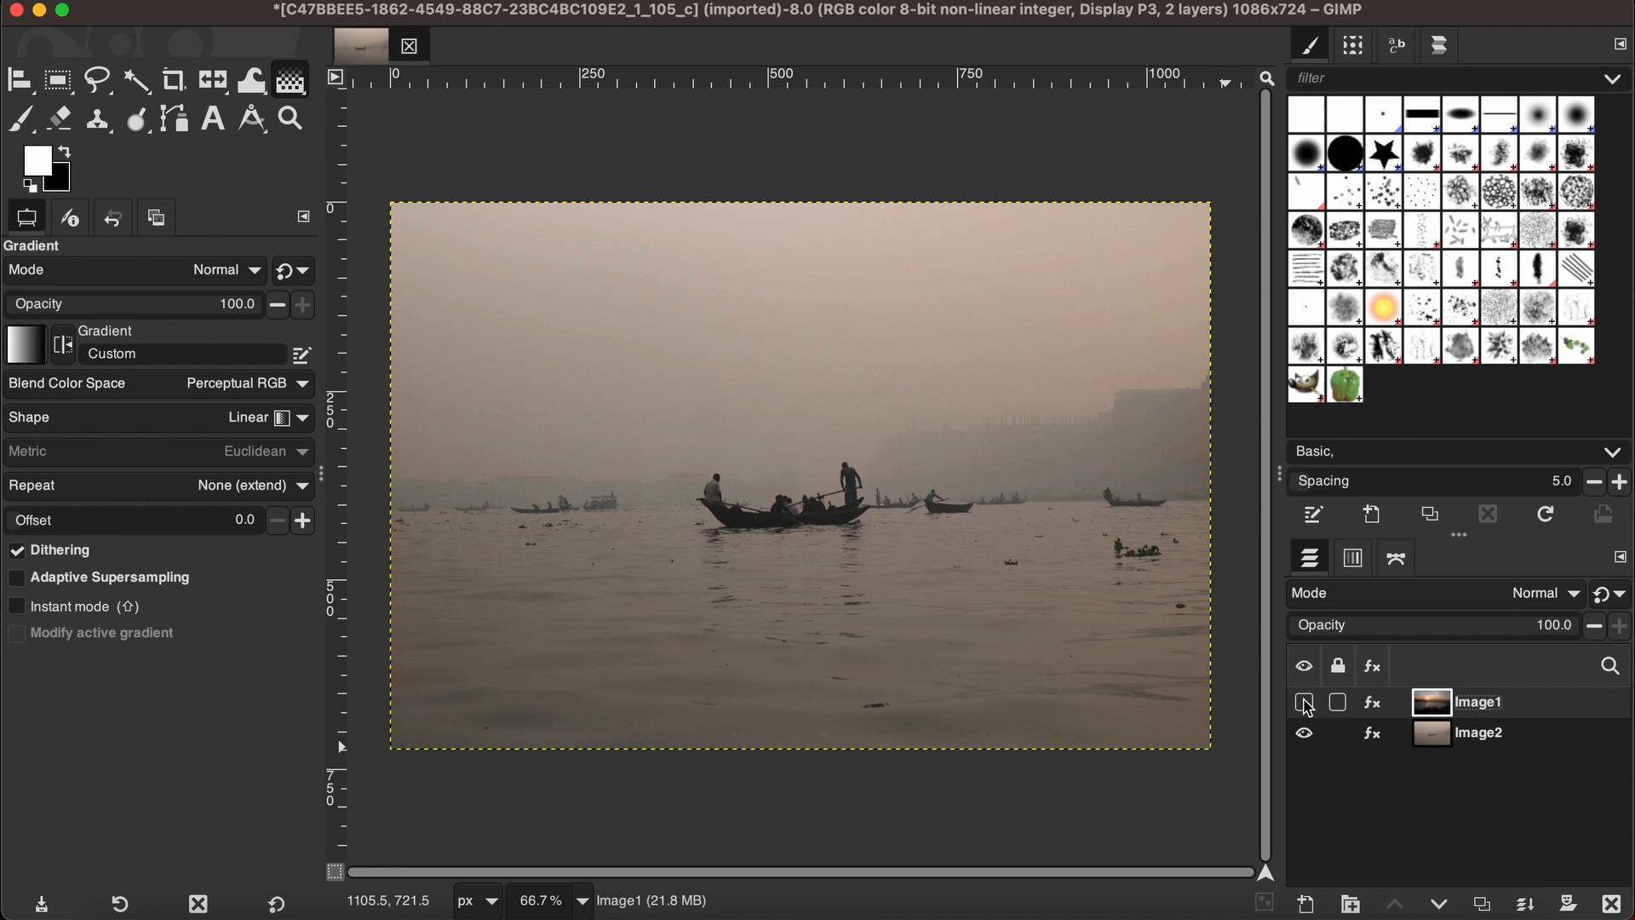
{"action": "left_click", "coordinate": [1302, 701]}
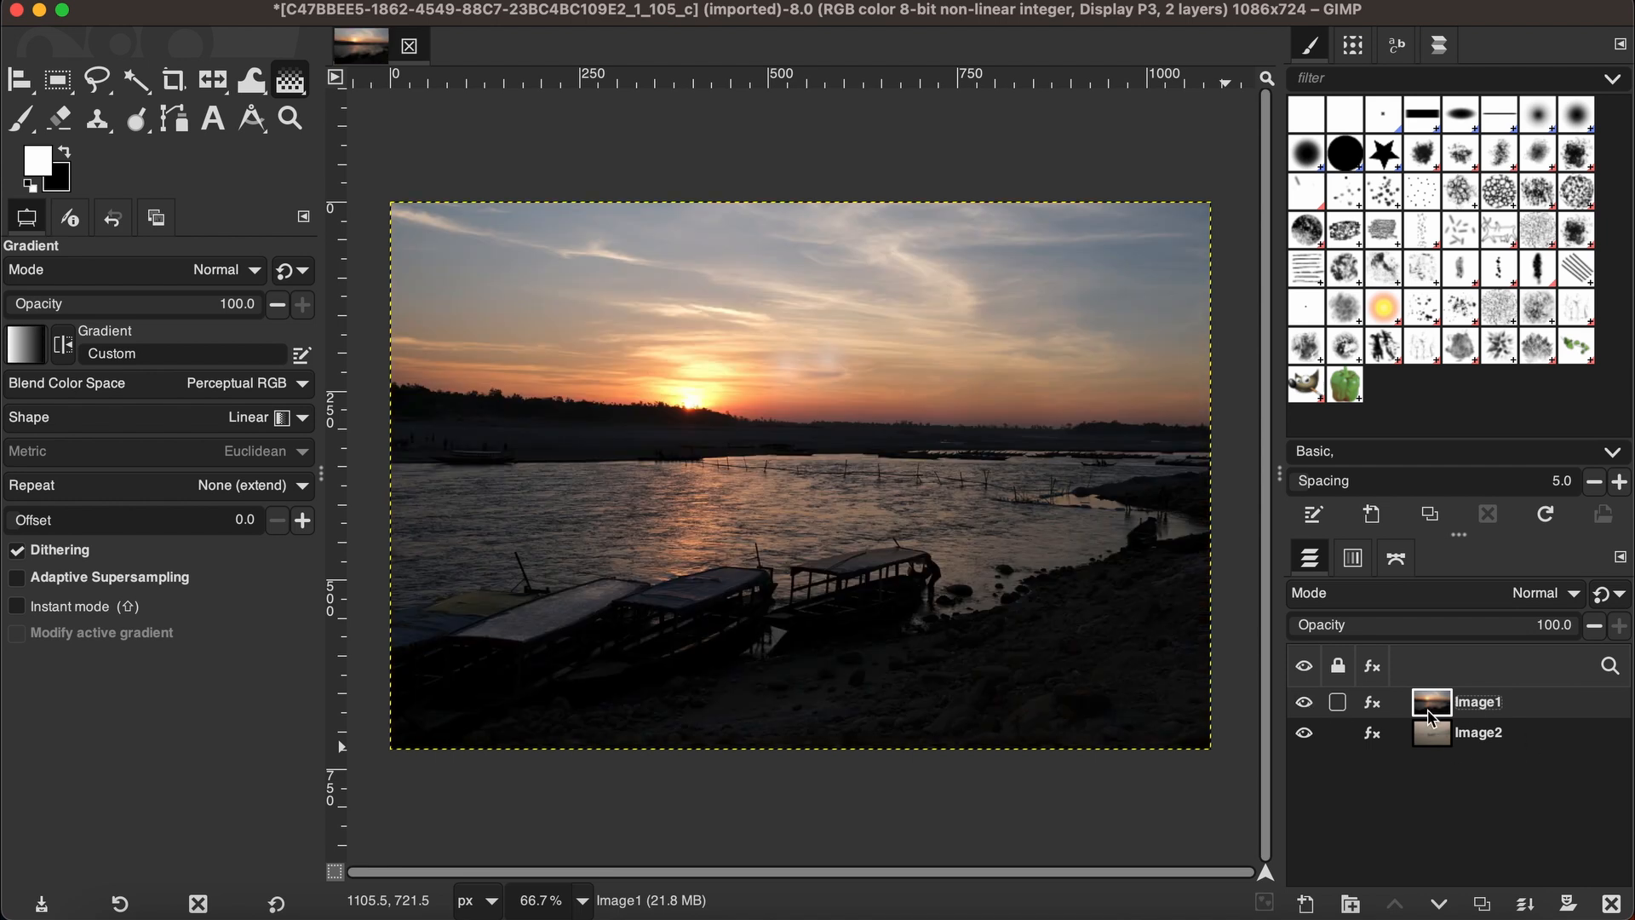
{"action": "left_click", "coordinate": [1477, 730]}
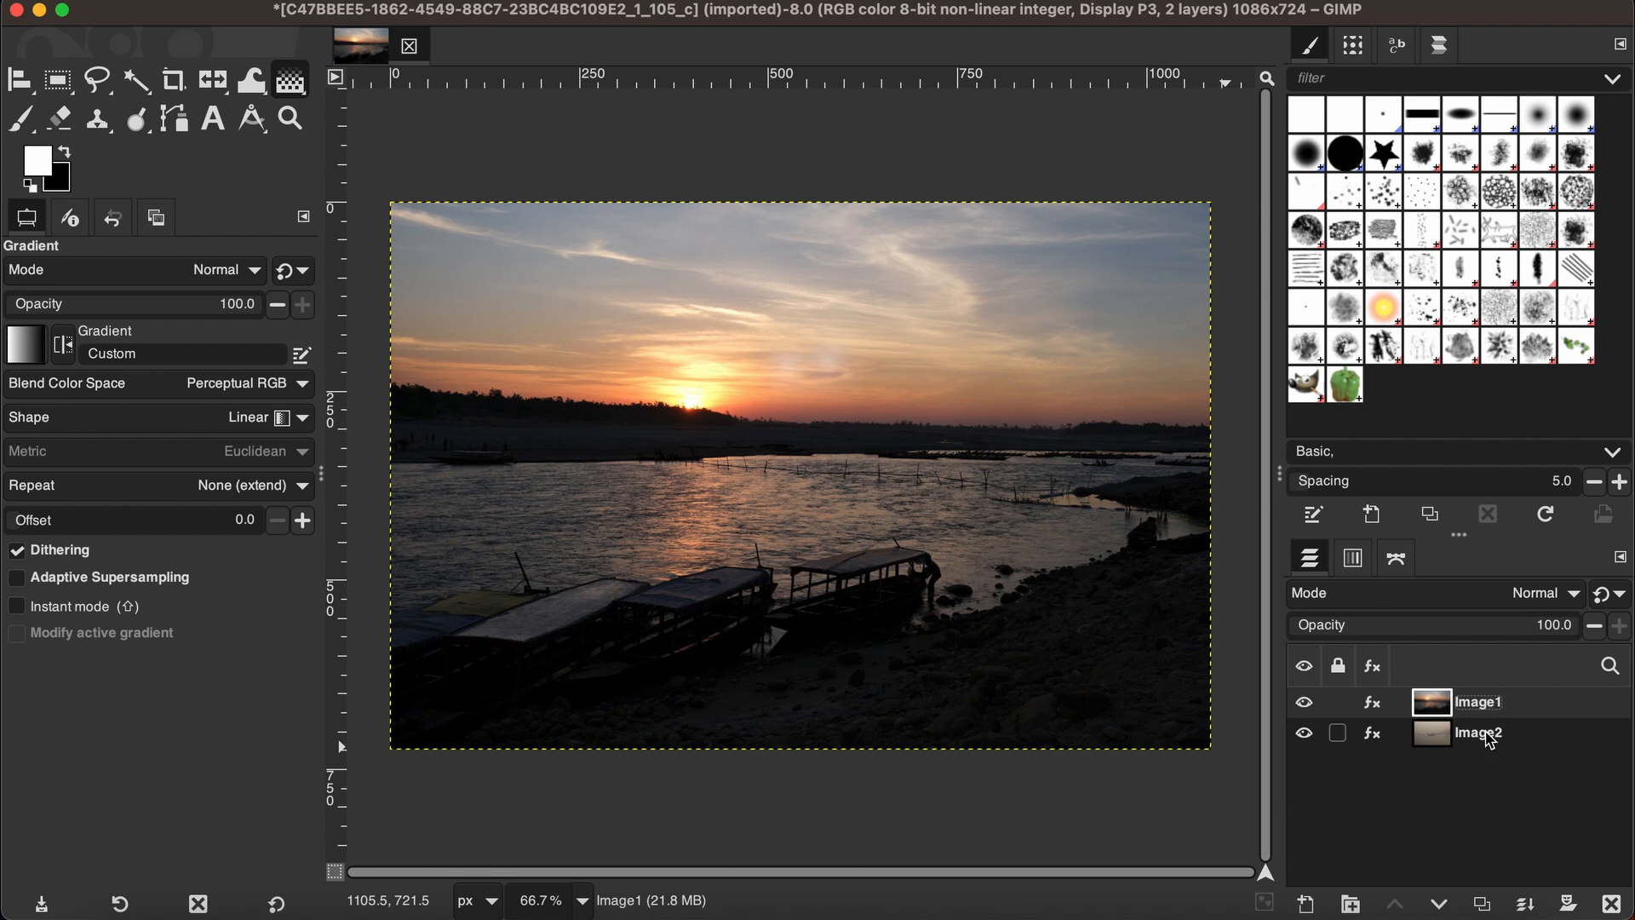
{"action": "left_click", "coordinate": [1476, 701]}
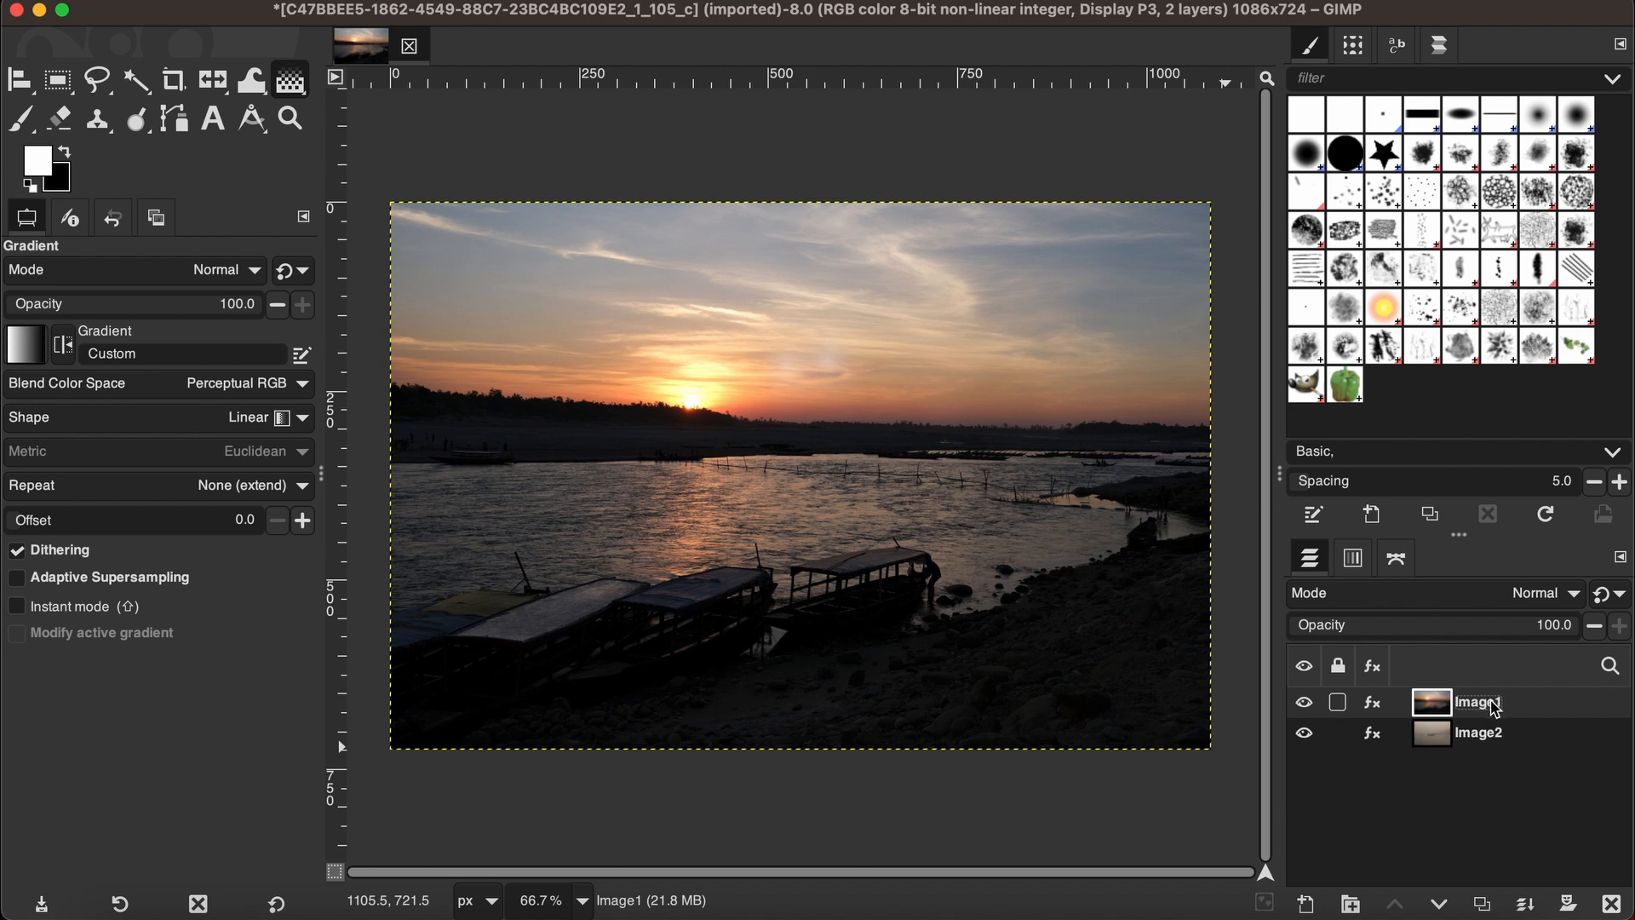
{"action": "right_click", "coordinate": [1477, 701]}
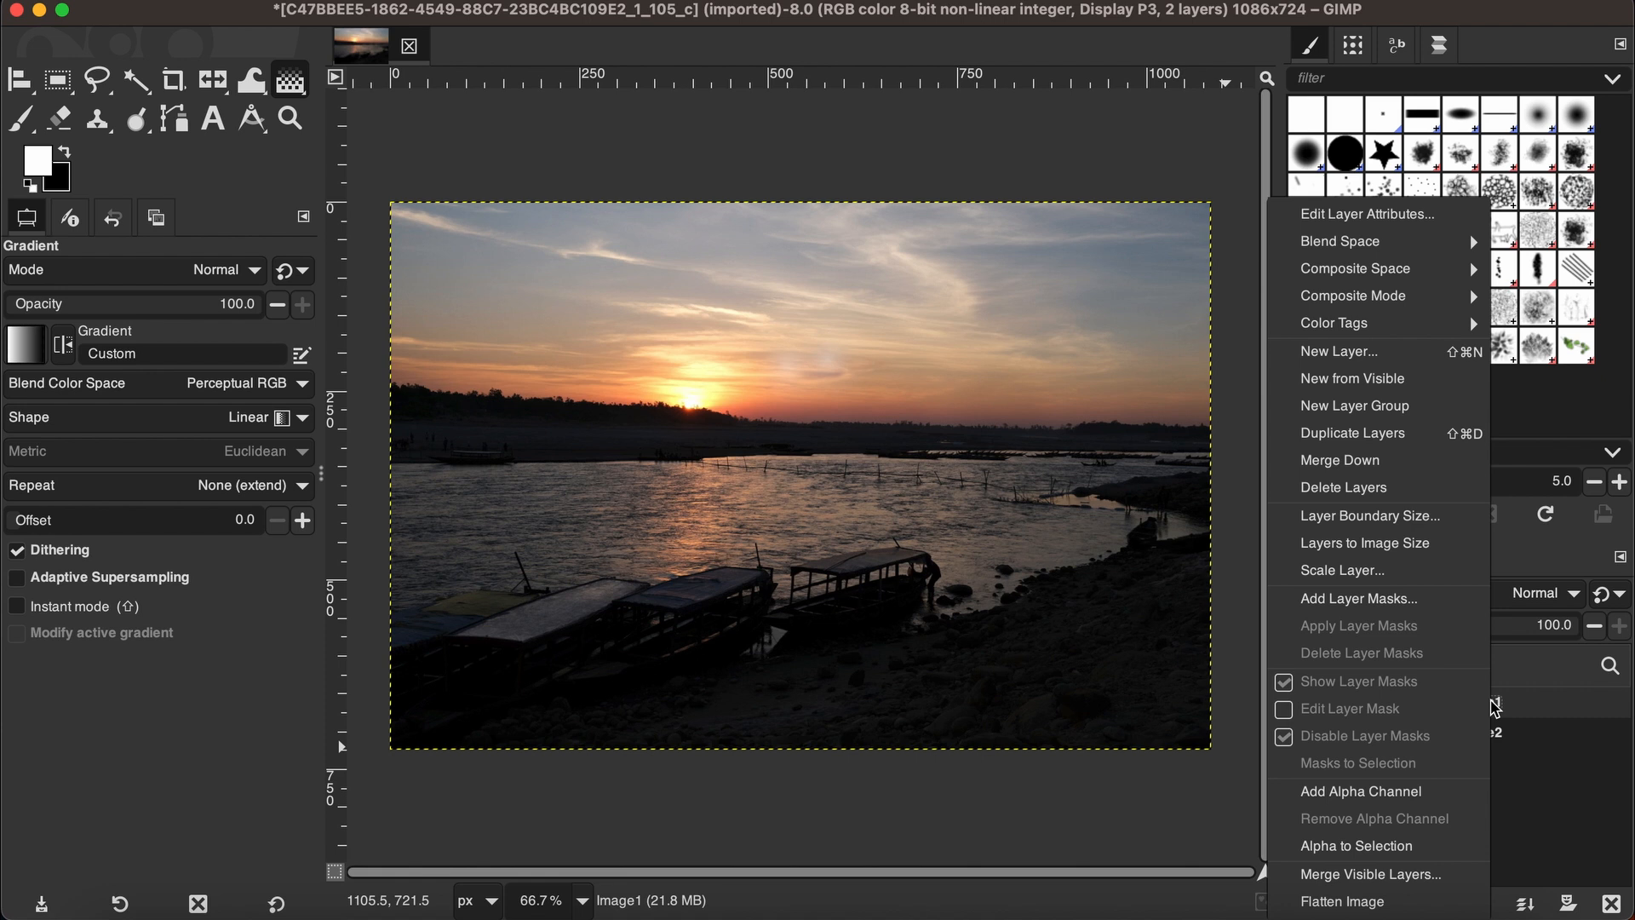
{"action": "left_click", "coordinate": [1357, 598]}
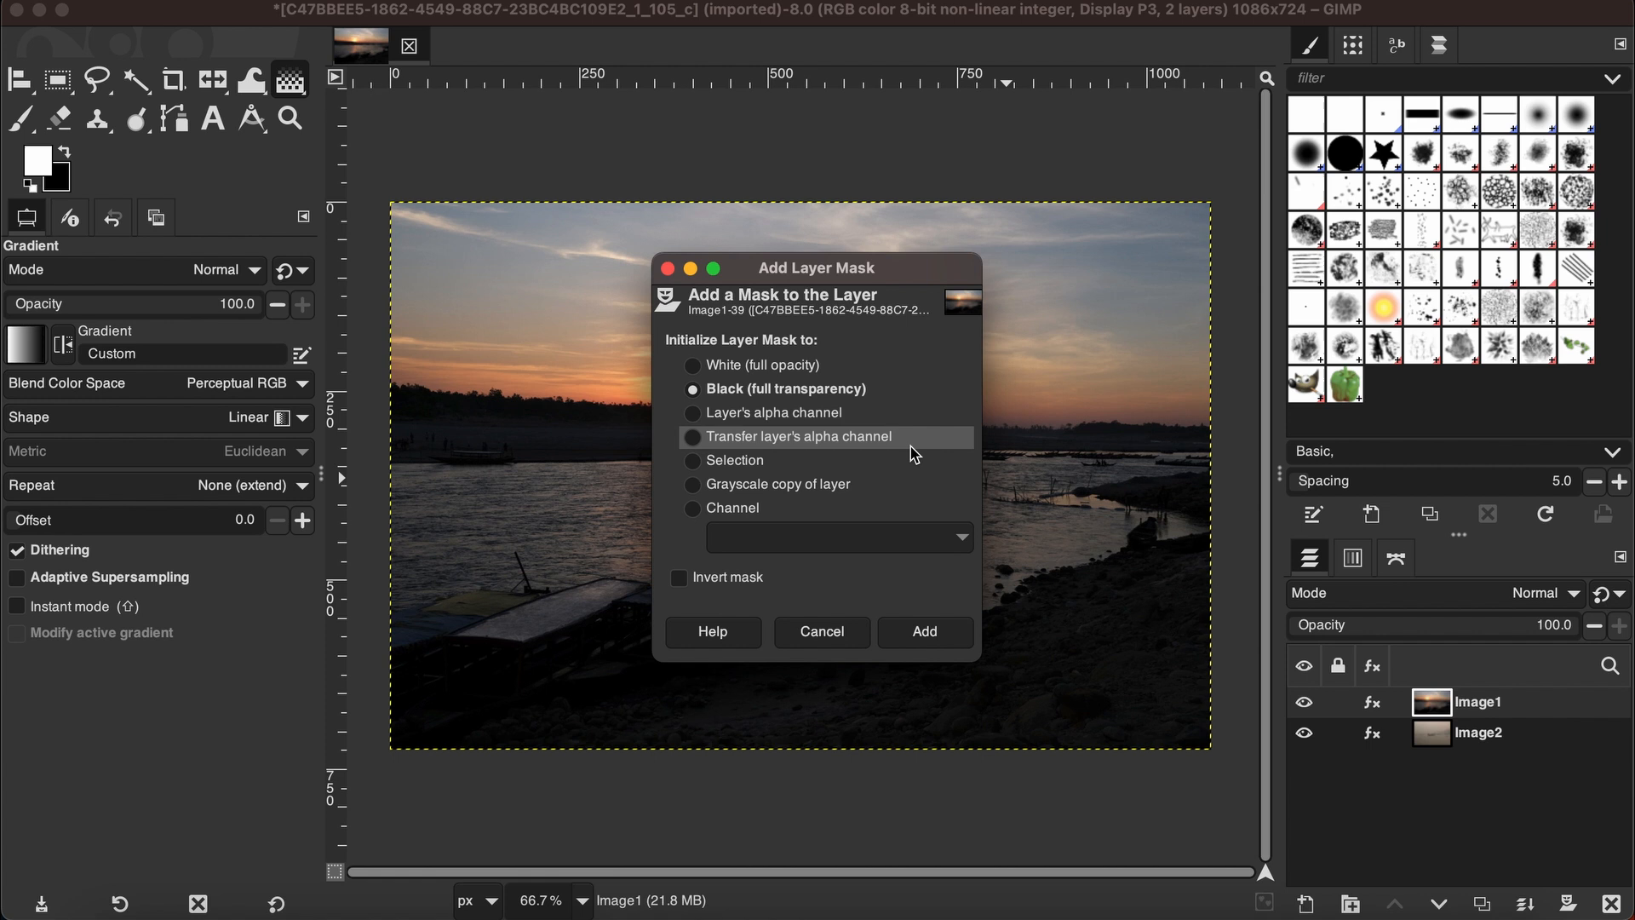
{"action": "mouse_move", "coordinate": [785, 404]}
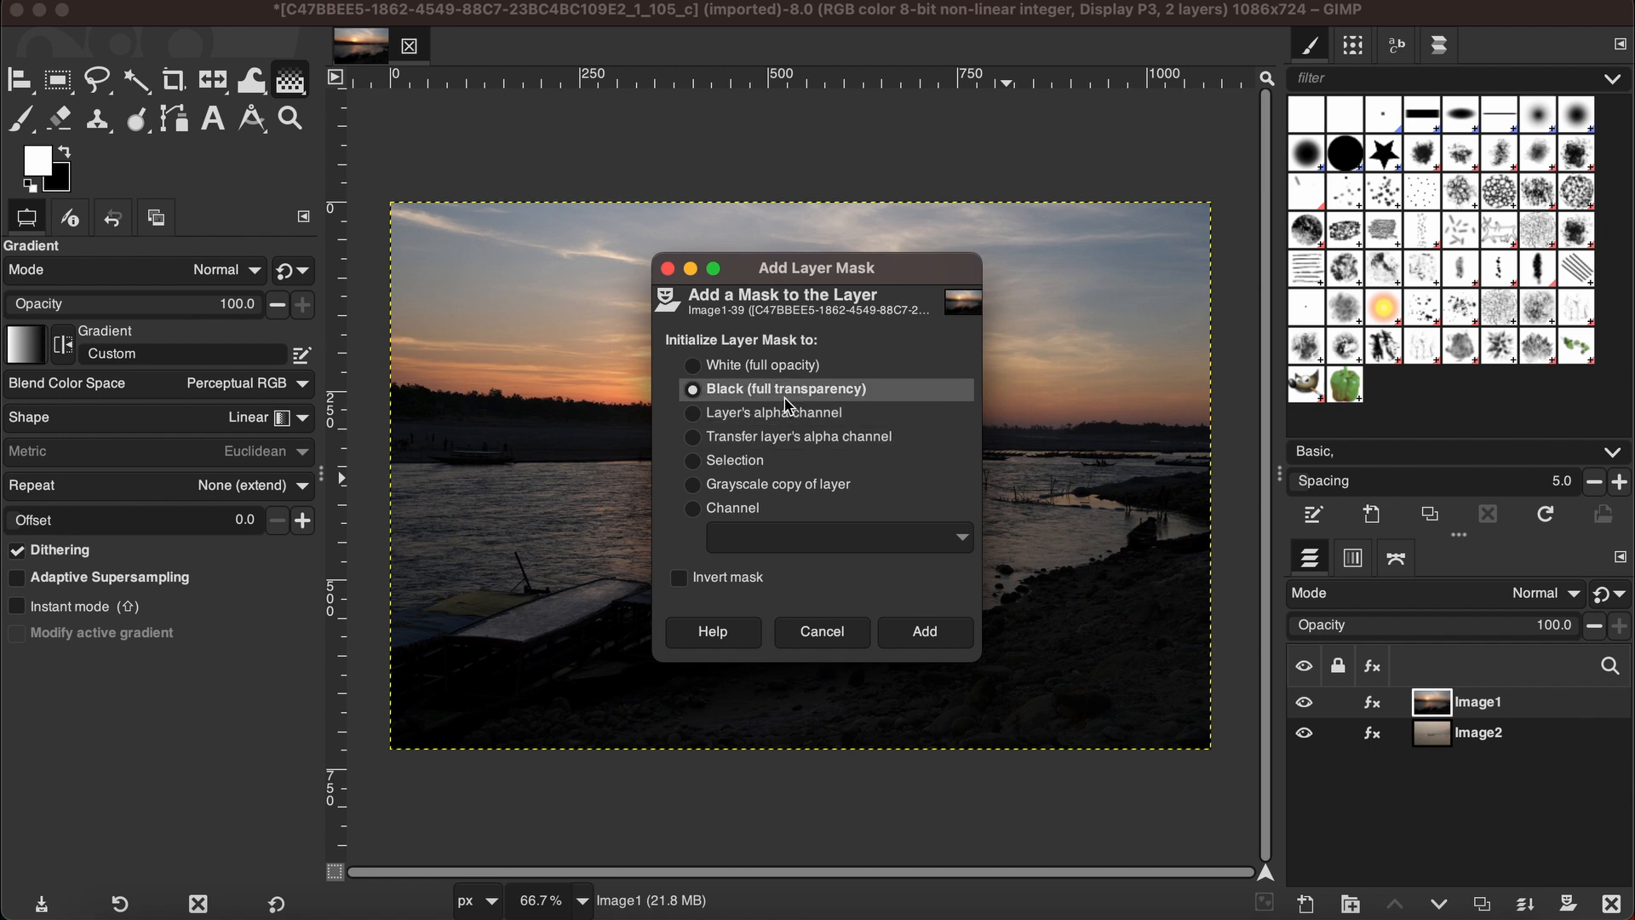
{"action": "mouse_move", "coordinate": [764, 366]}
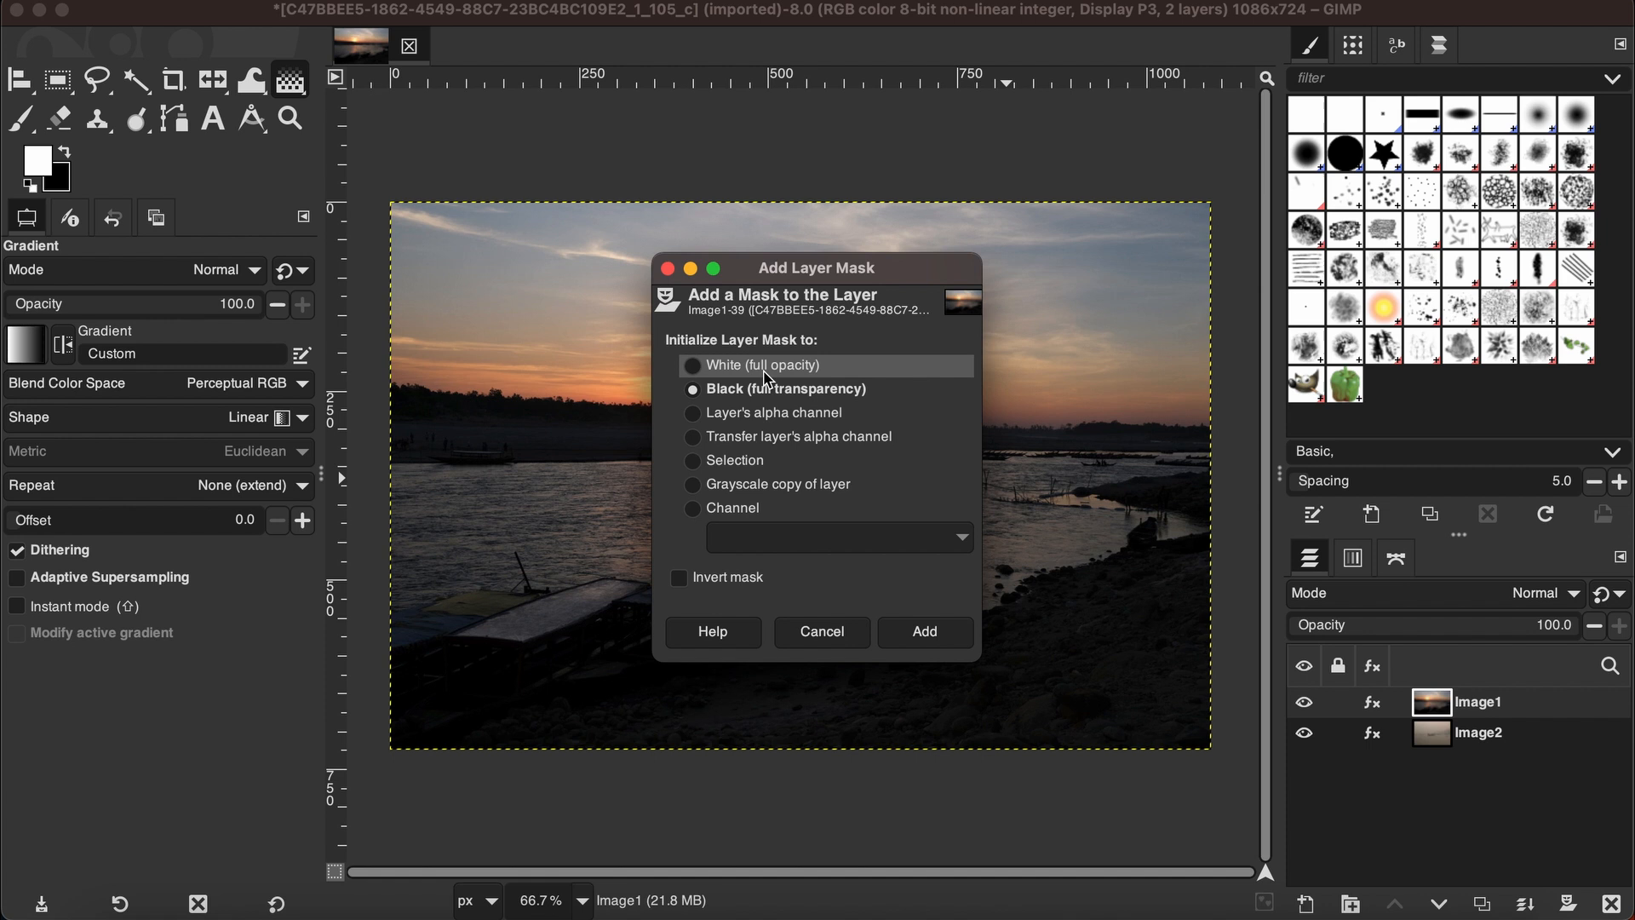
{"action": "mouse_move", "coordinate": [842, 427]}
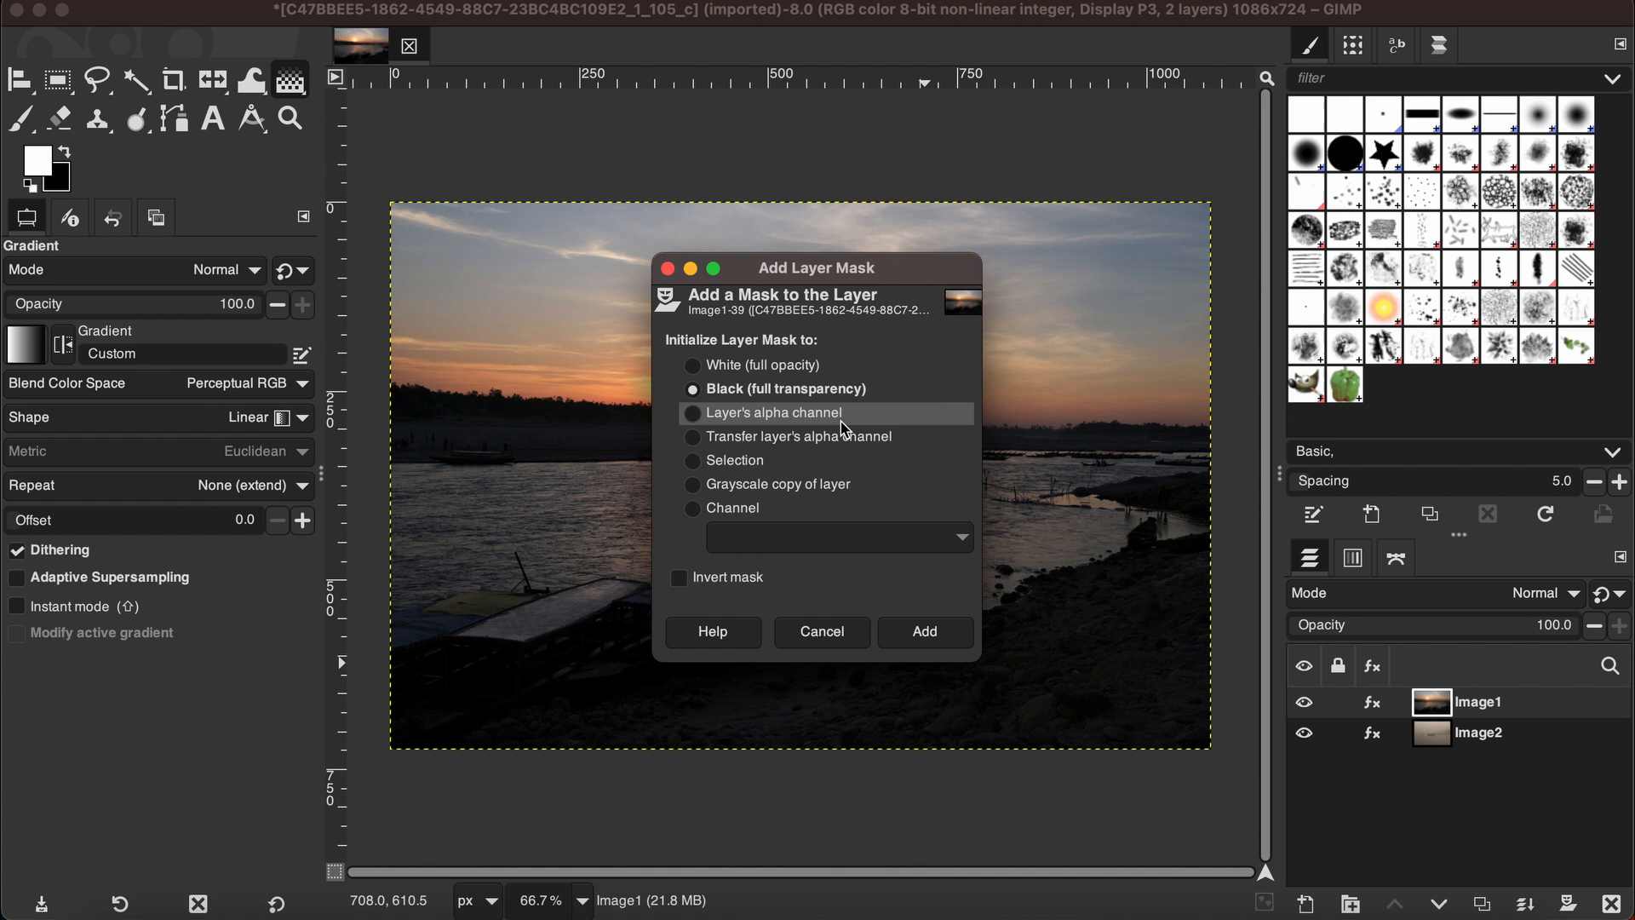
{"action": "mouse_move", "coordinate": [1035, 728]}
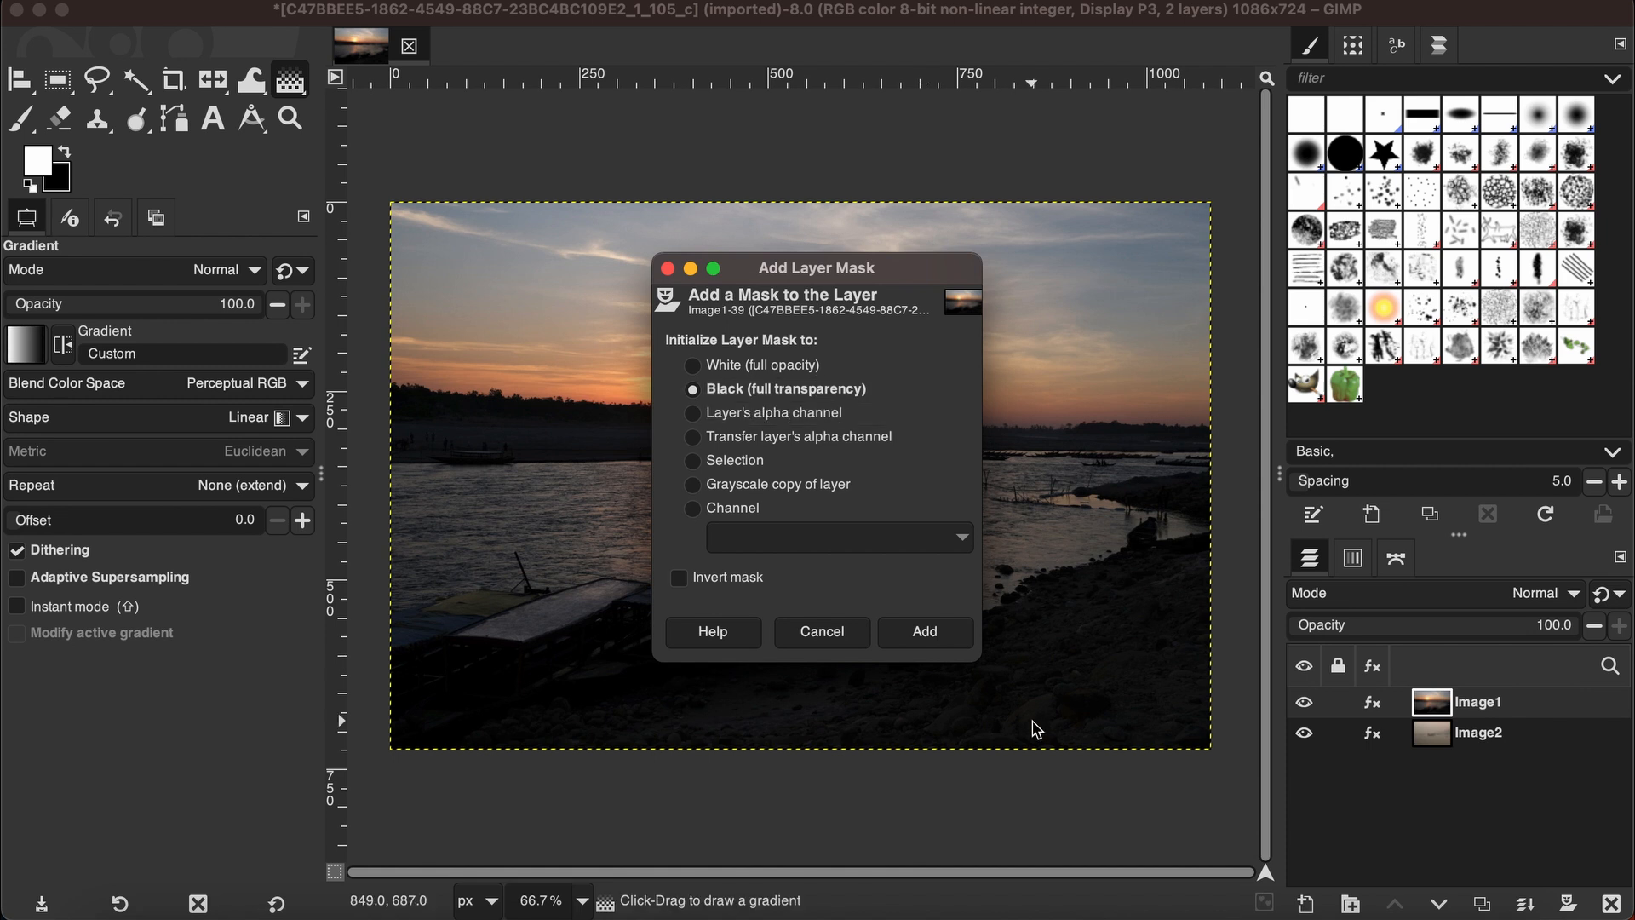
Step: Add the black mask to Image1, make the mask active, and select the Gradient tool
{"action": "left_click", "coordinate": [923, 631]}
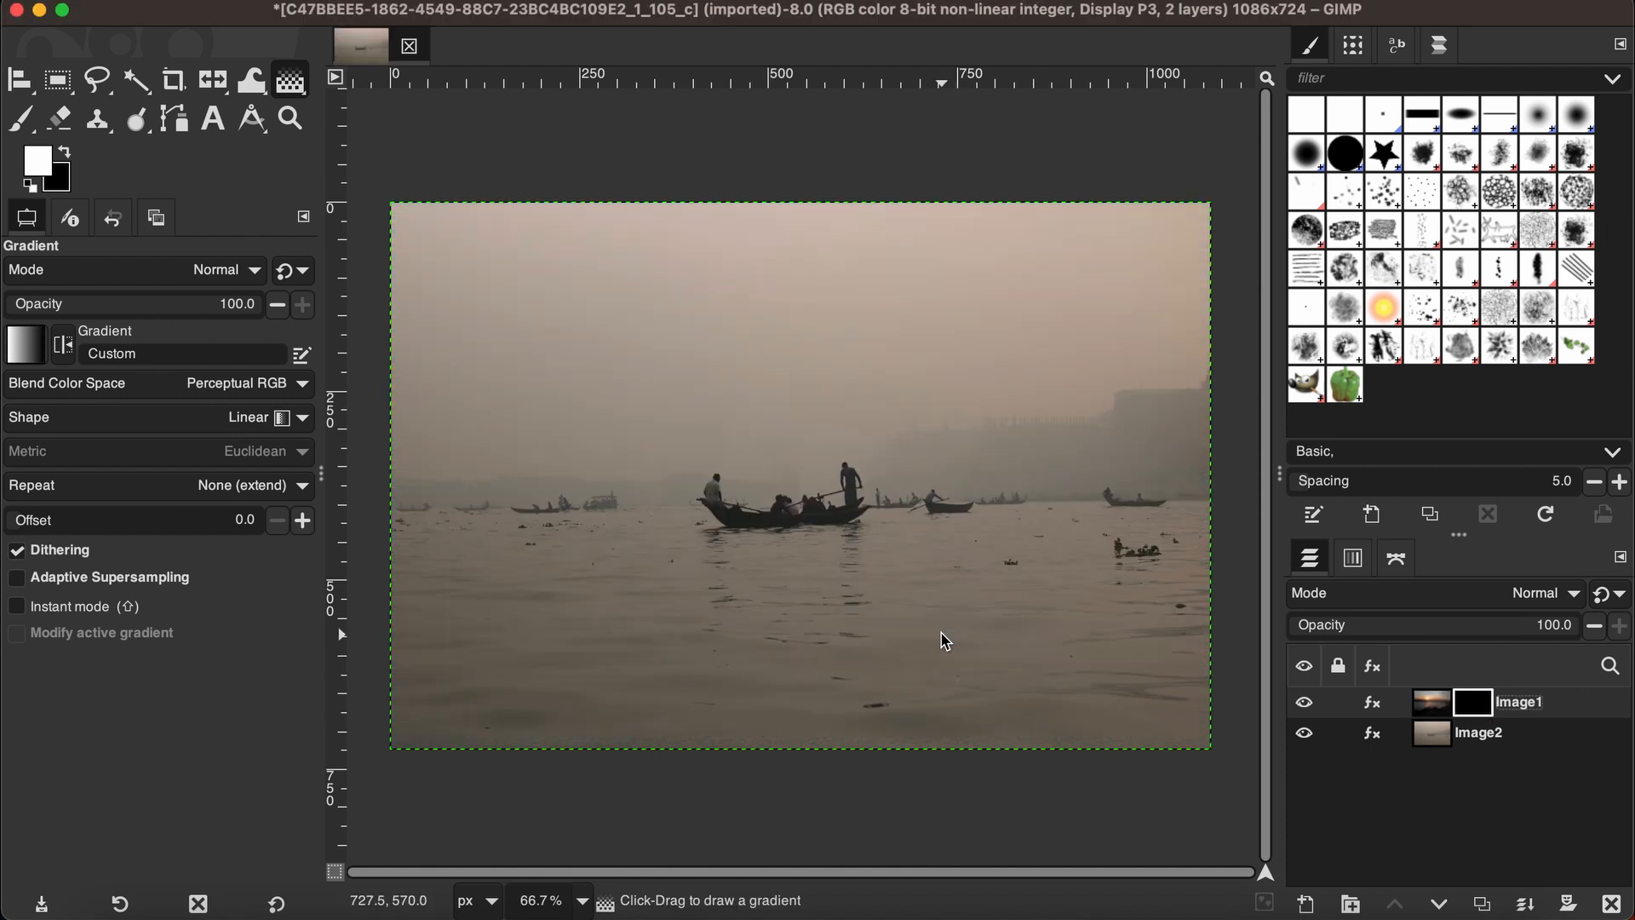
{"action": "left_click", "coordinate": [1471, 702]}
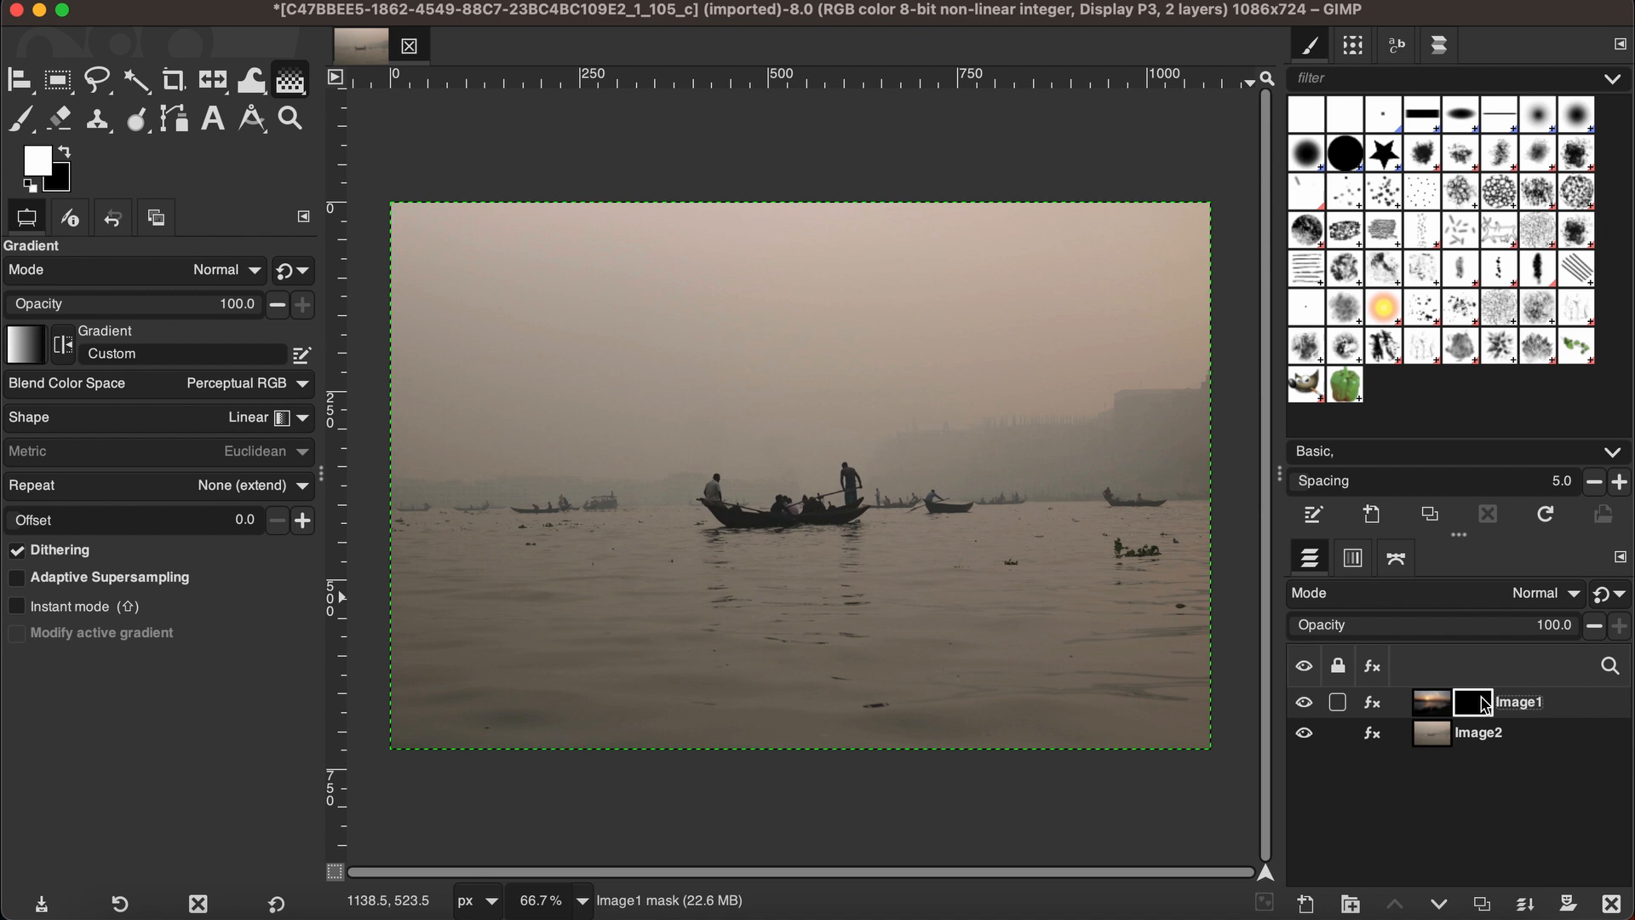
{"action": "mouse_move", "coordinate": [1478, 707]}
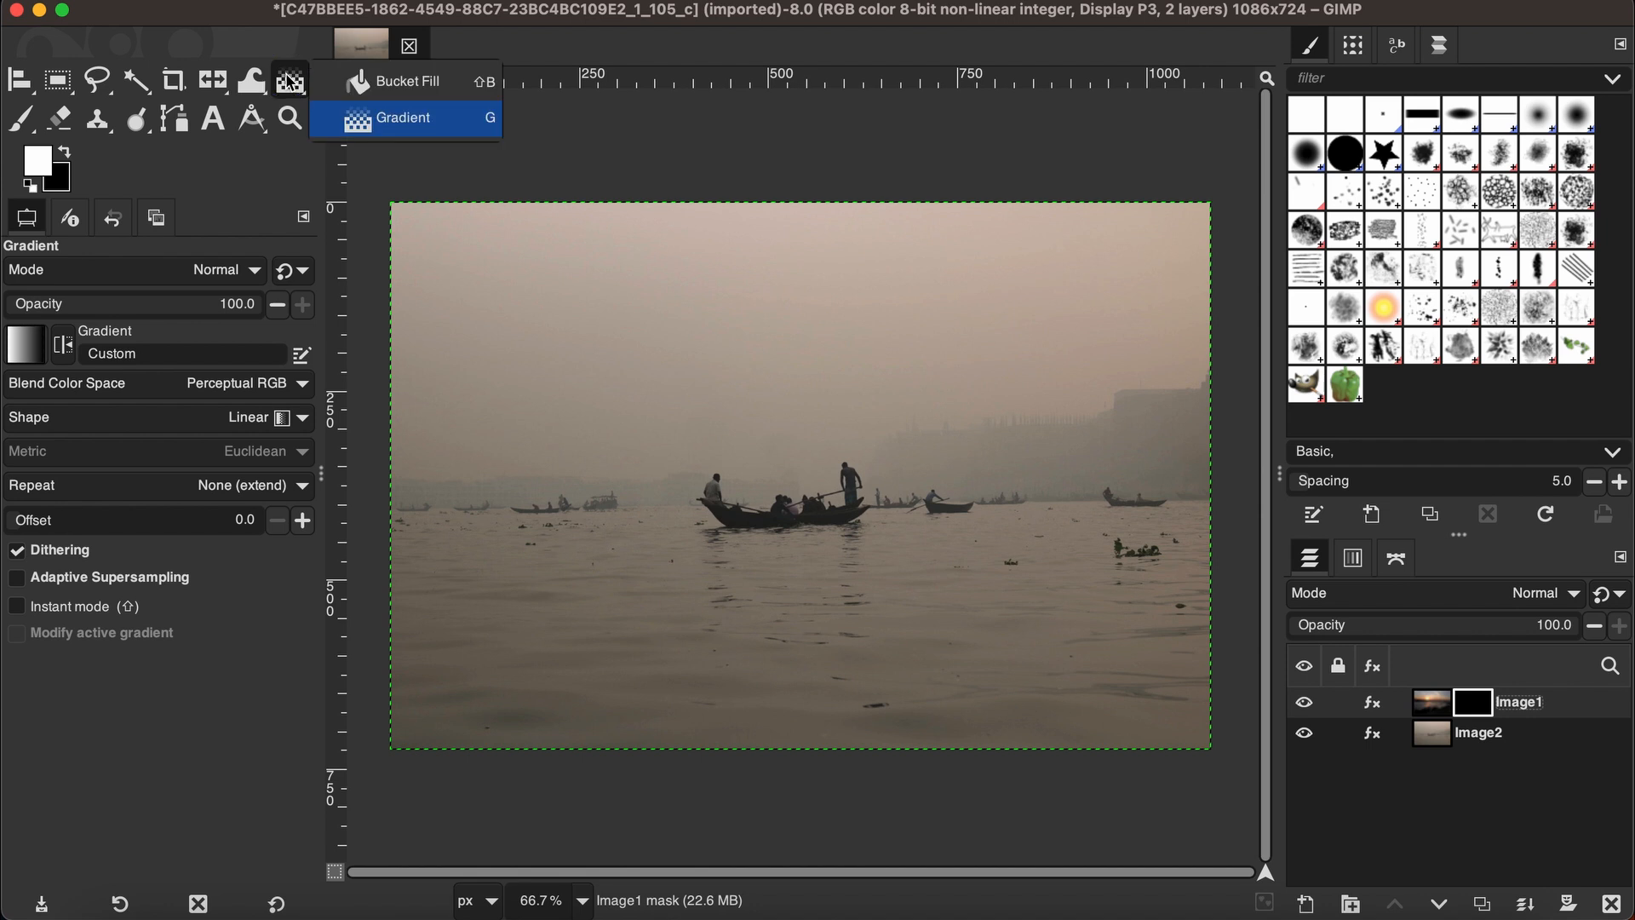
{"action": "mouse_move", "coordinate": [305, 106]}
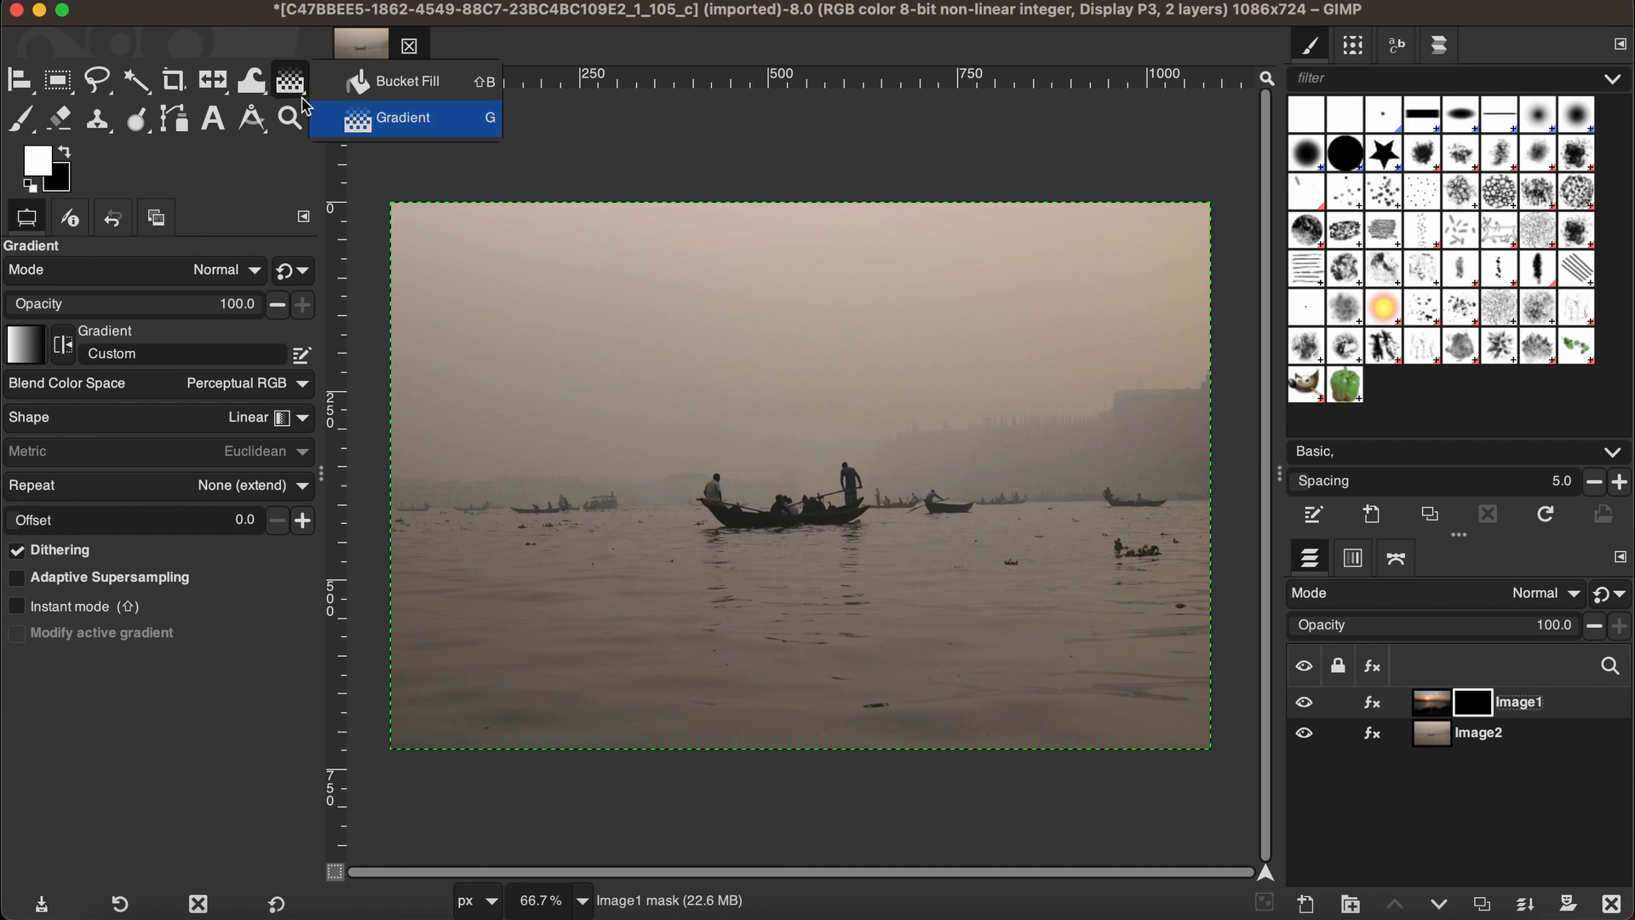
{"action": "left_click", "coordinate": [403, 117]}
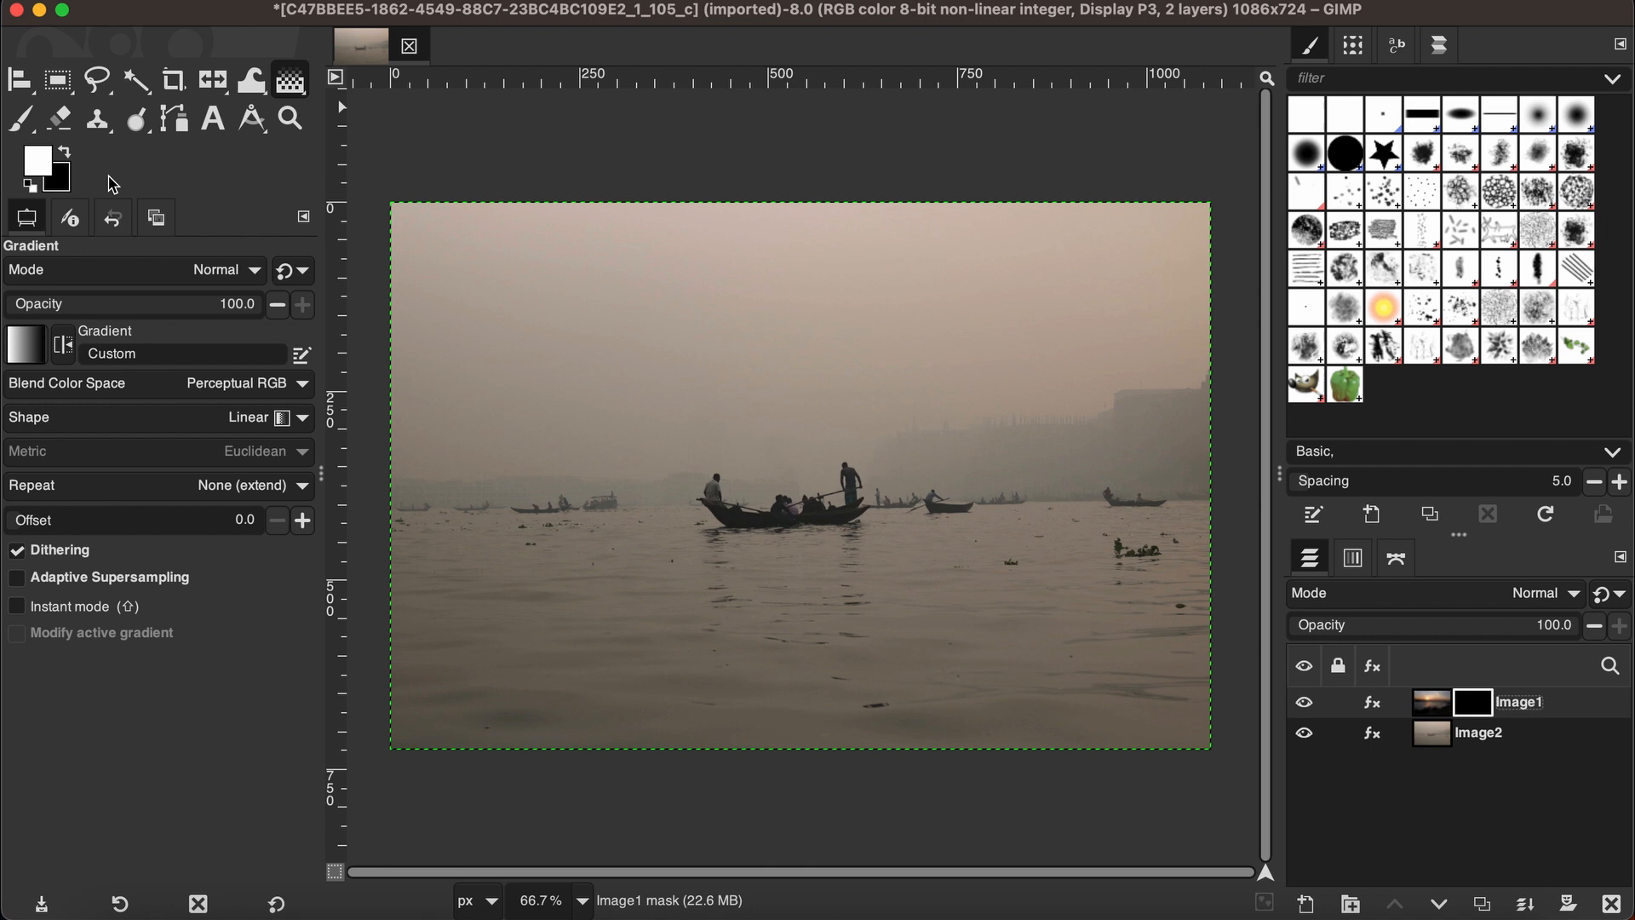
{"action": "mouse_move", "coordinate": [59, 186]}
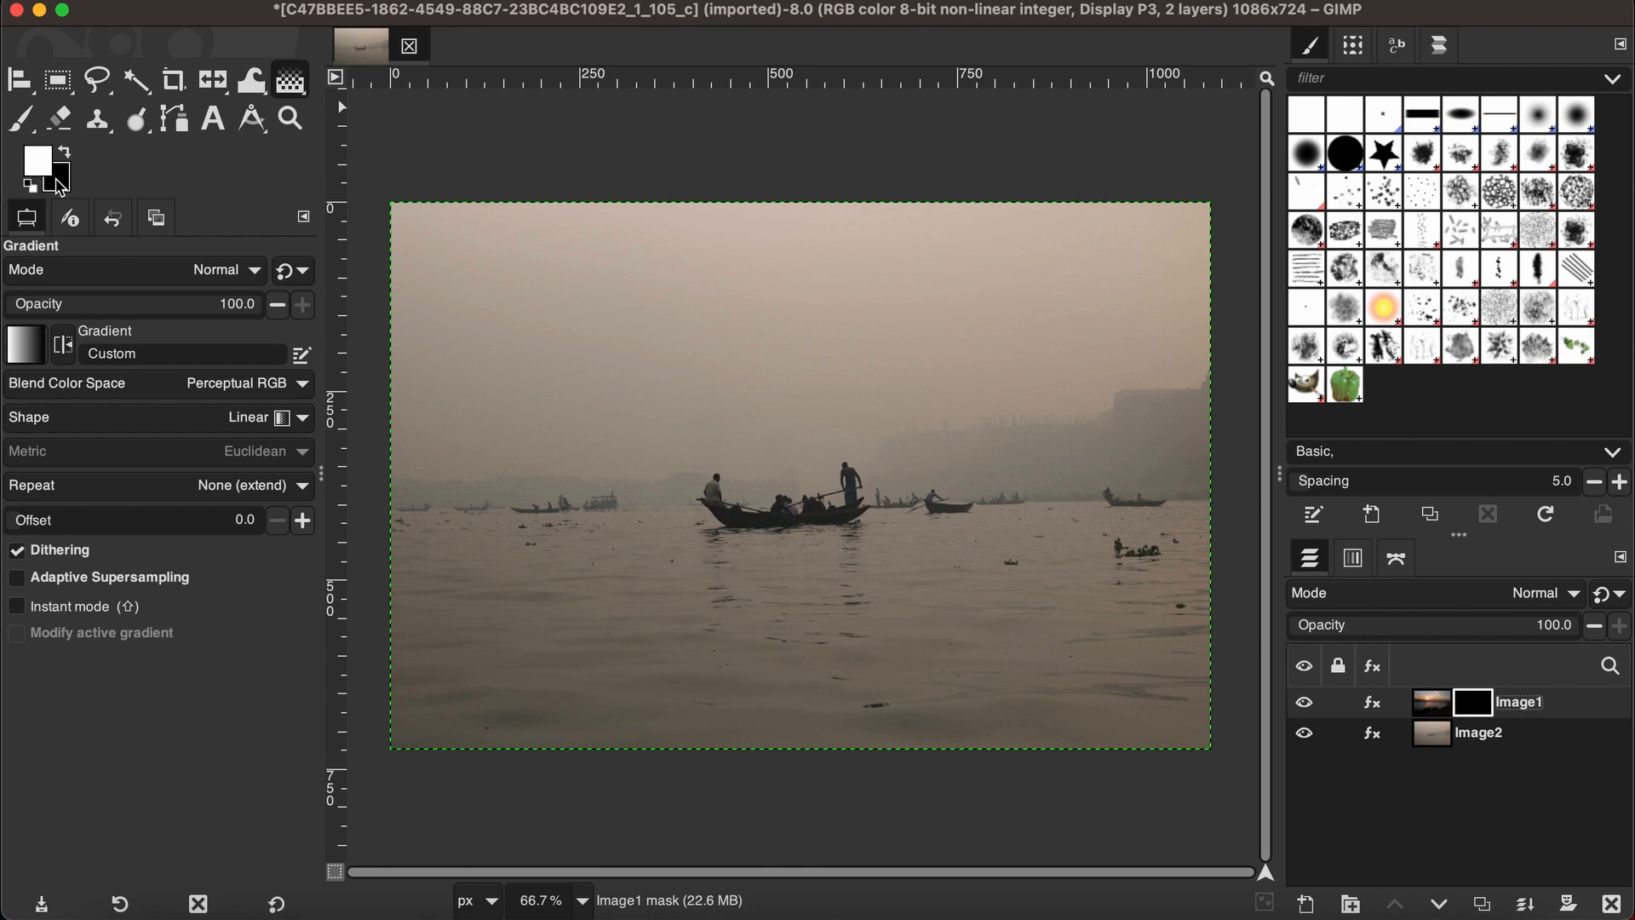
{"action": "mouse_move", "coordinate": [38, 164]}
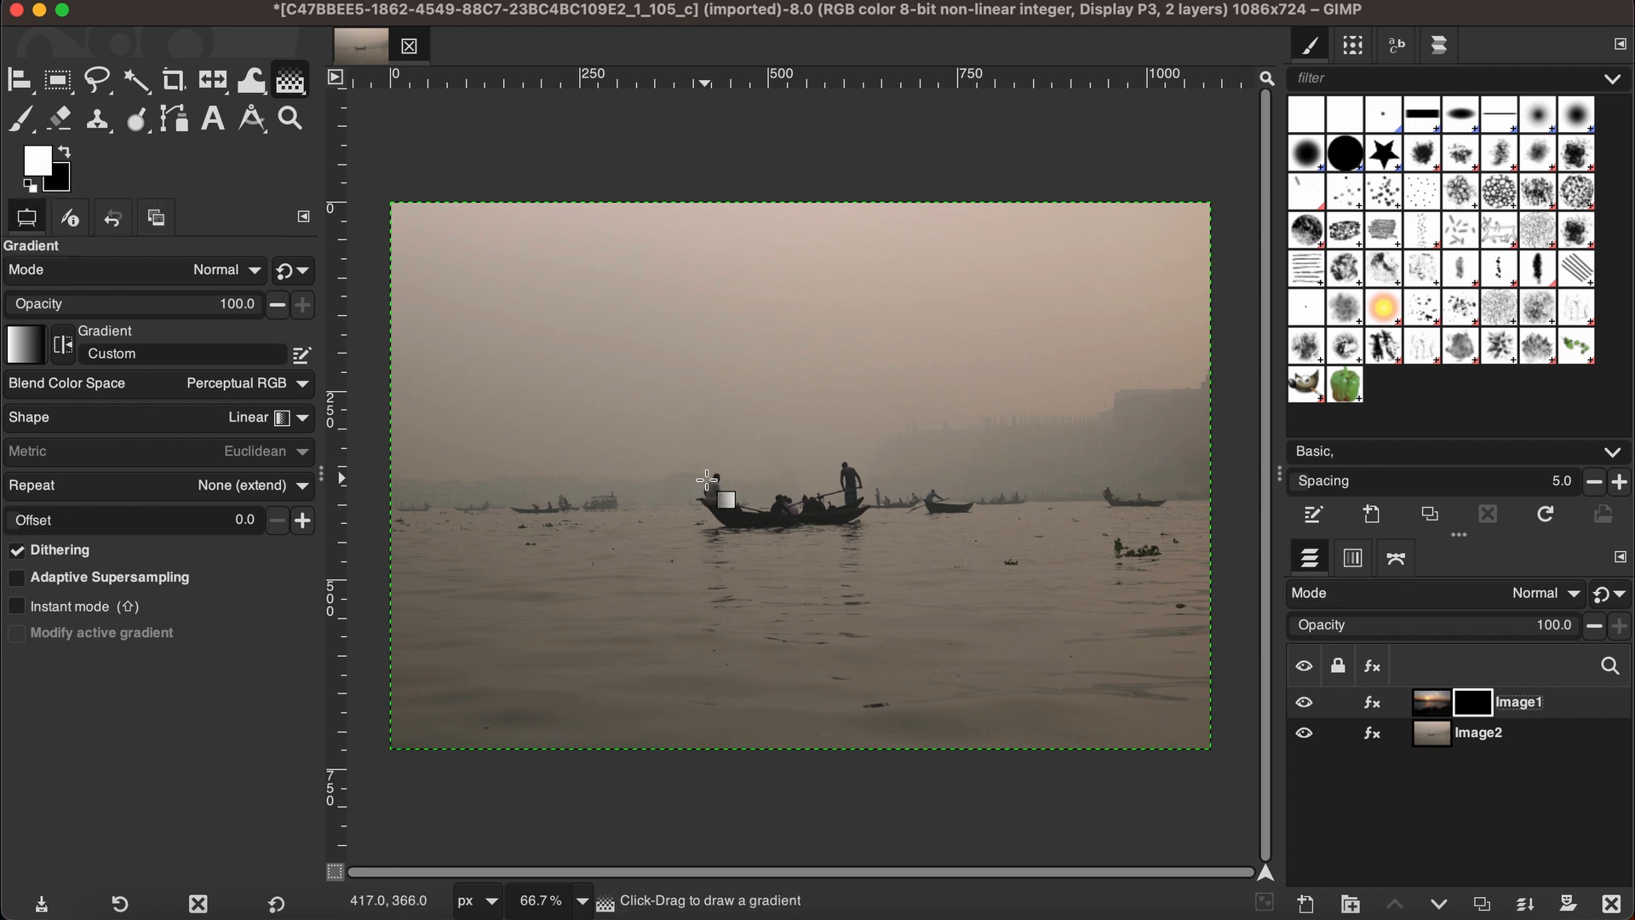
{"action": "mouse_move", "coordinate": [519, 164]}
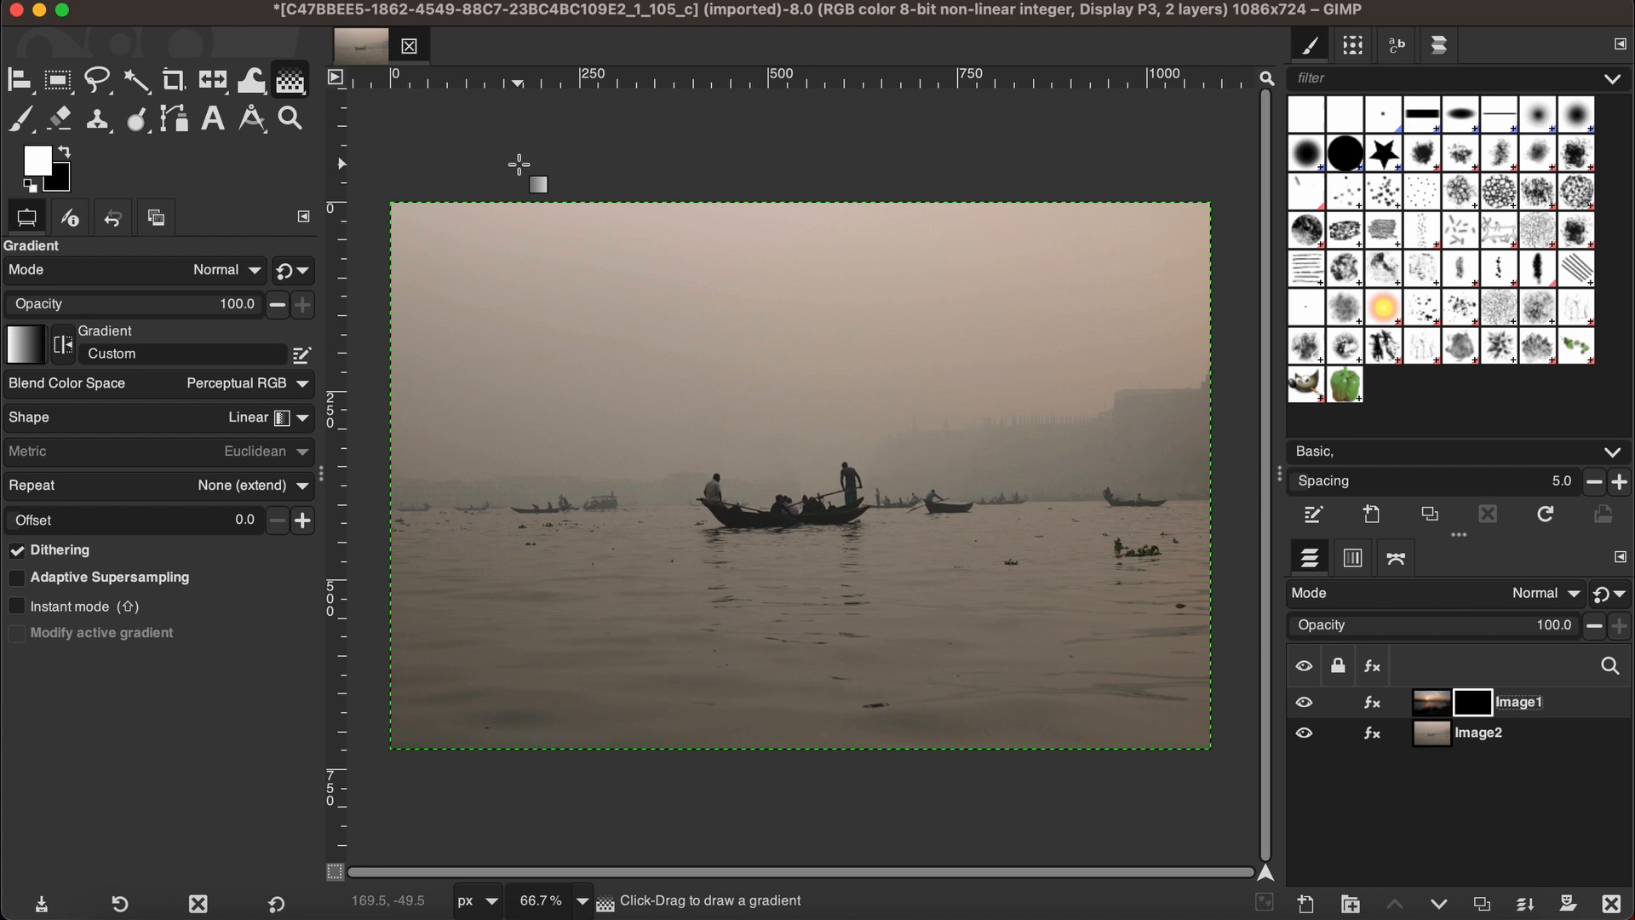
Step: Drag a vertical gradient on Image1's mask, refining its start and end points to lengthen the fade
{"action": "left_click_drag", "start_coordinate": [520, 164], "coordinate": [664, 329]}
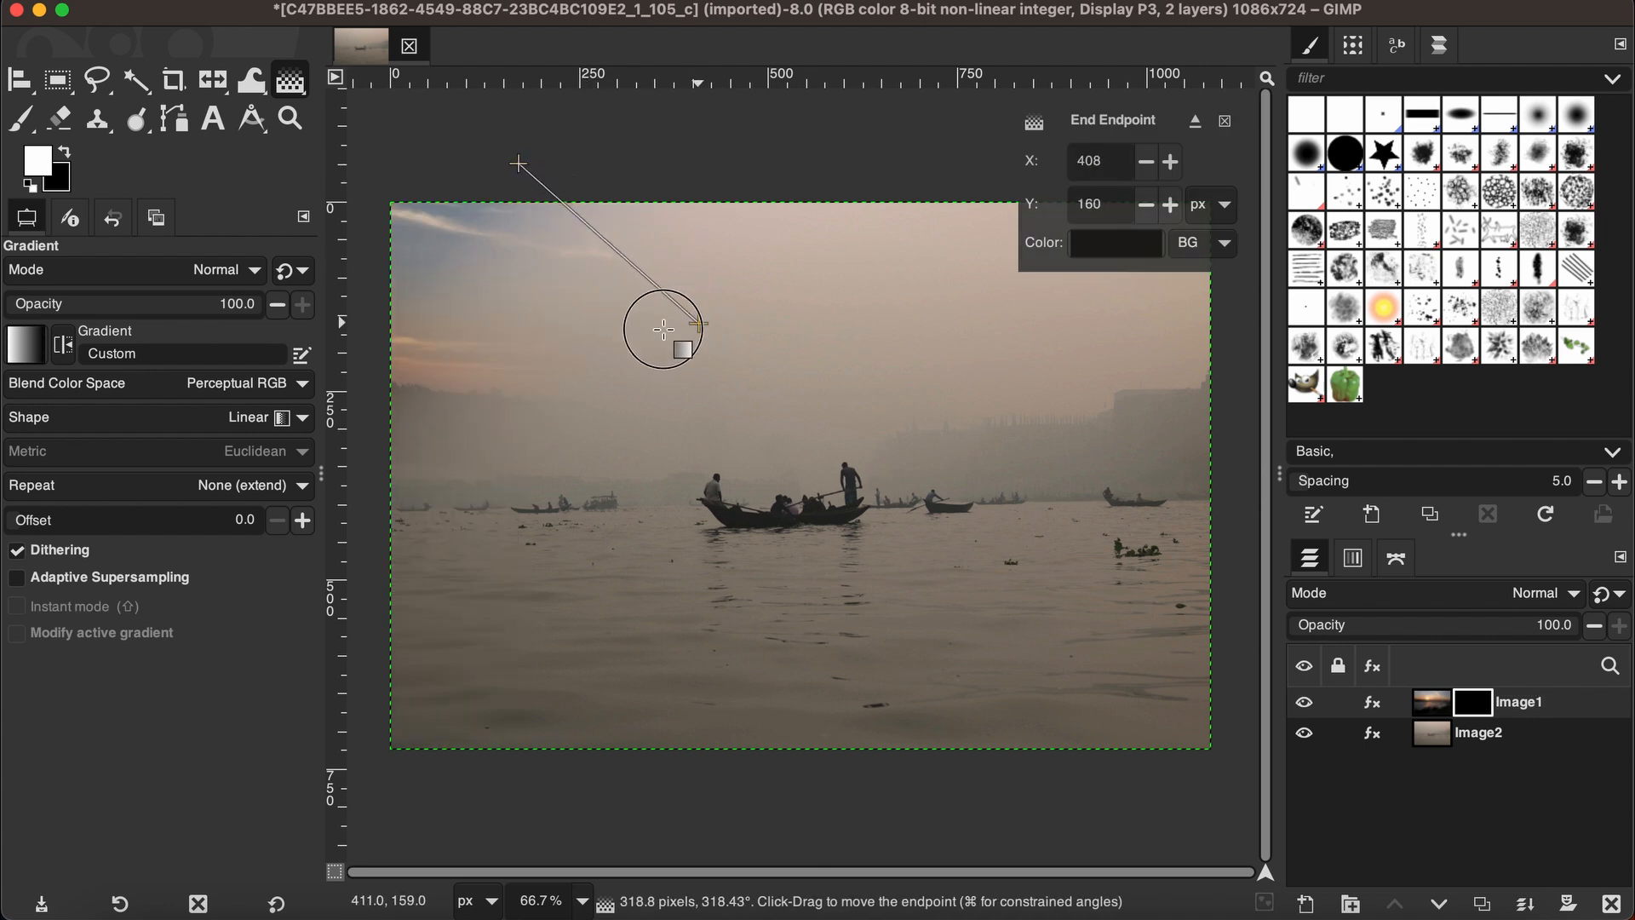
{"action": "left_click_drag", "start_coordinate": [663, 329], "coordinate": [511, 157]}
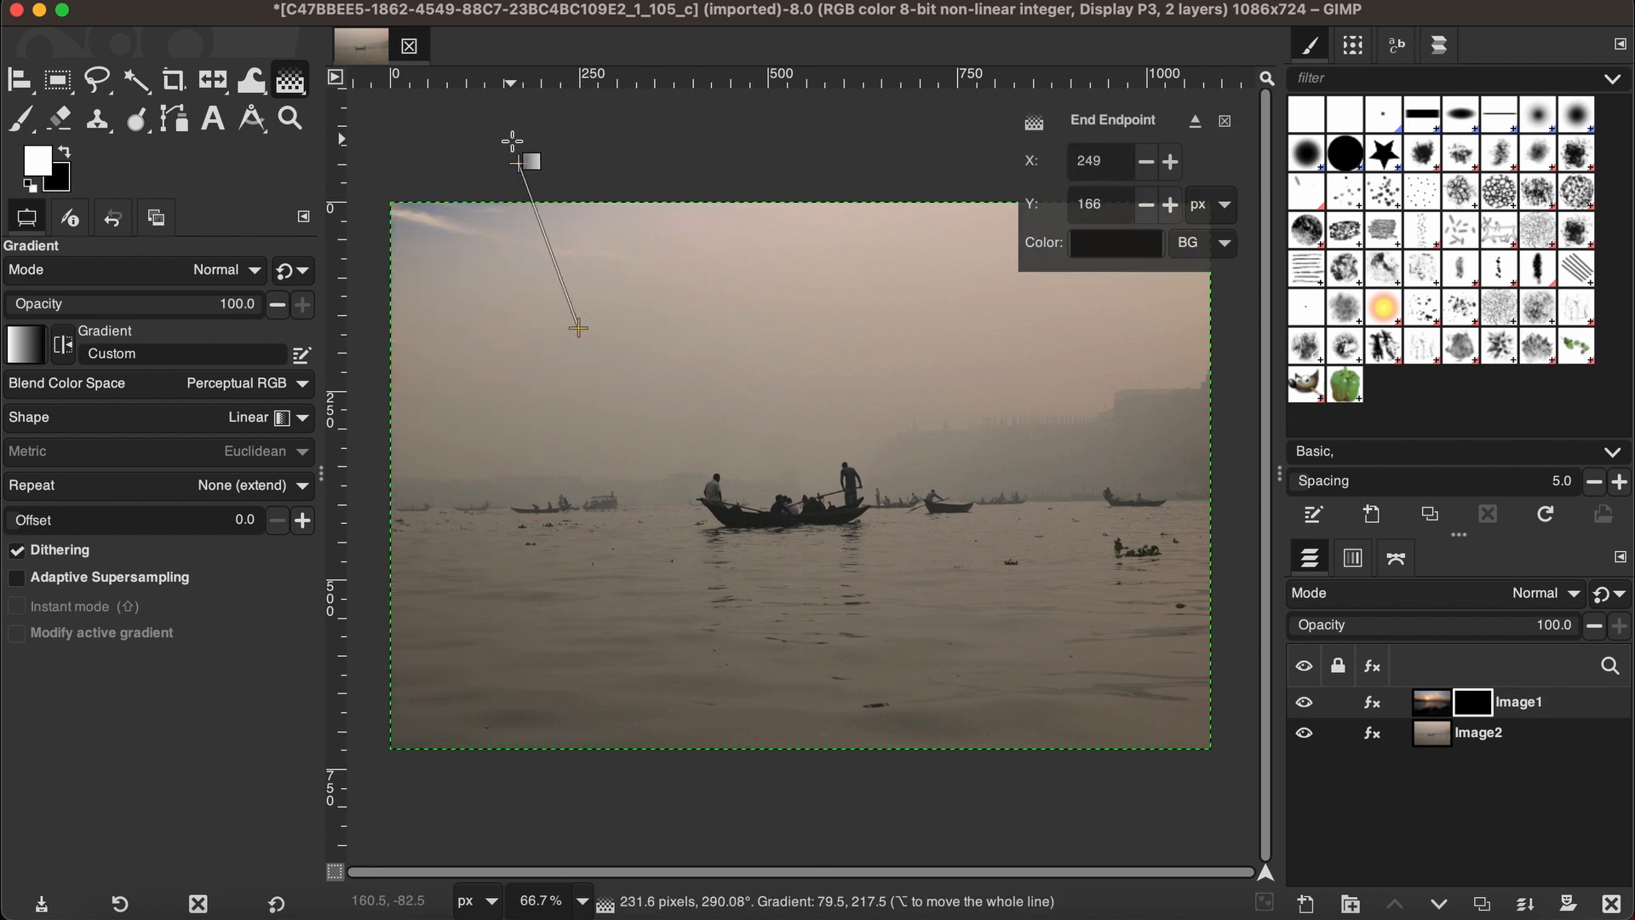
{"action": "left_click_drag", "start_coordinate": [519, 145], "coordinate": [609, 269]}
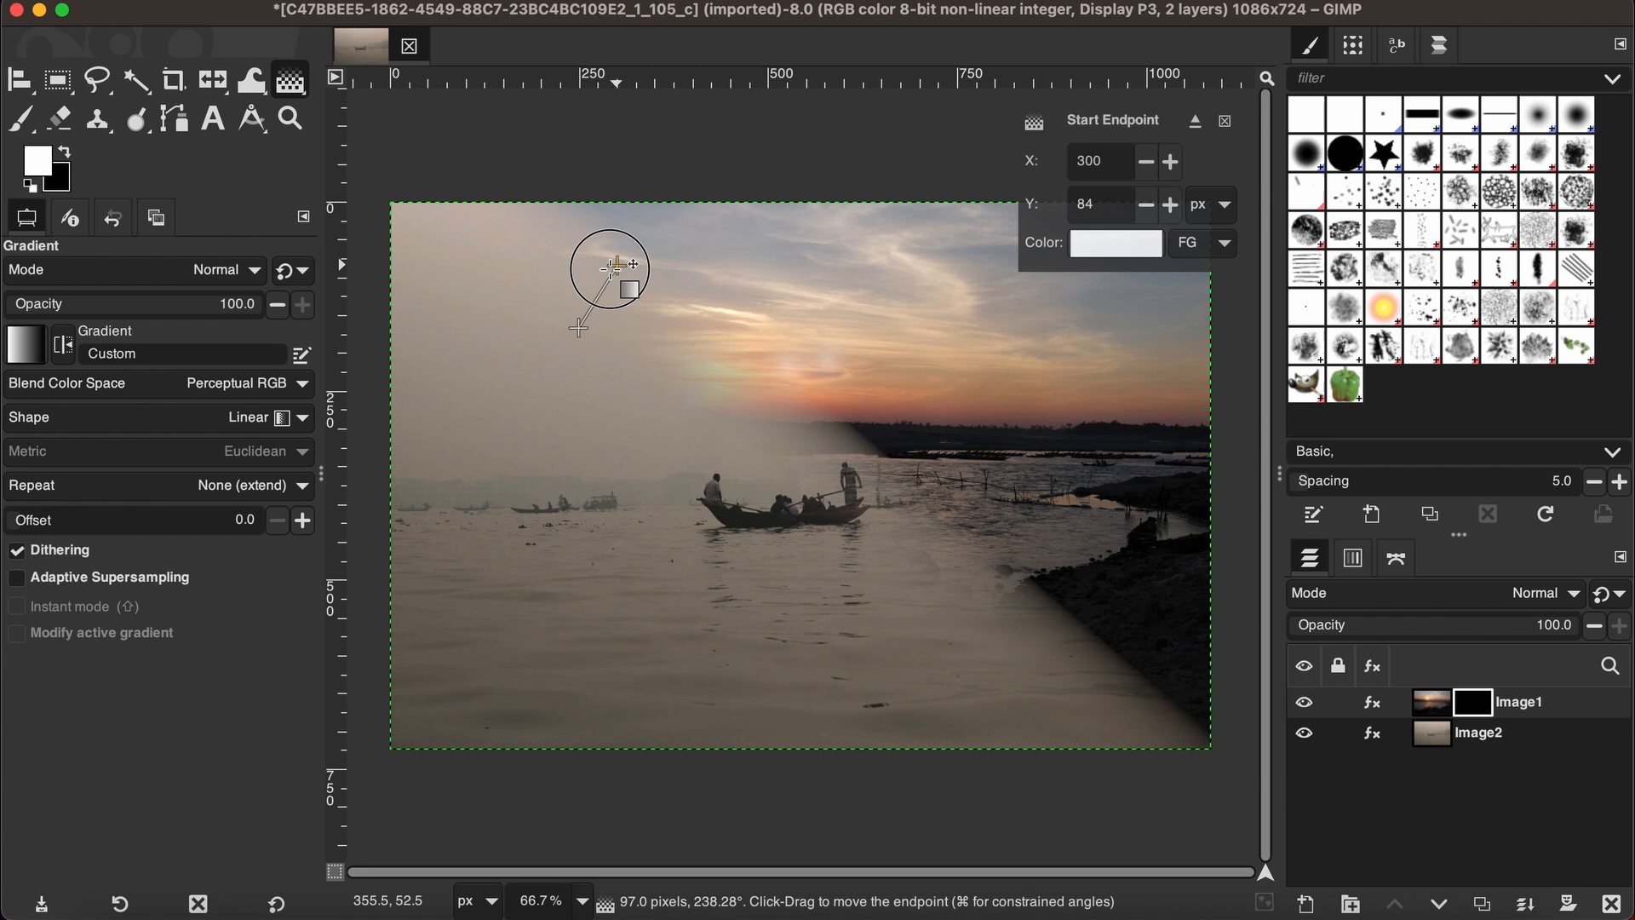
{"action": "left_click_drag", "start_coordinate": [610, 266], "coordinate": [581, 326]}
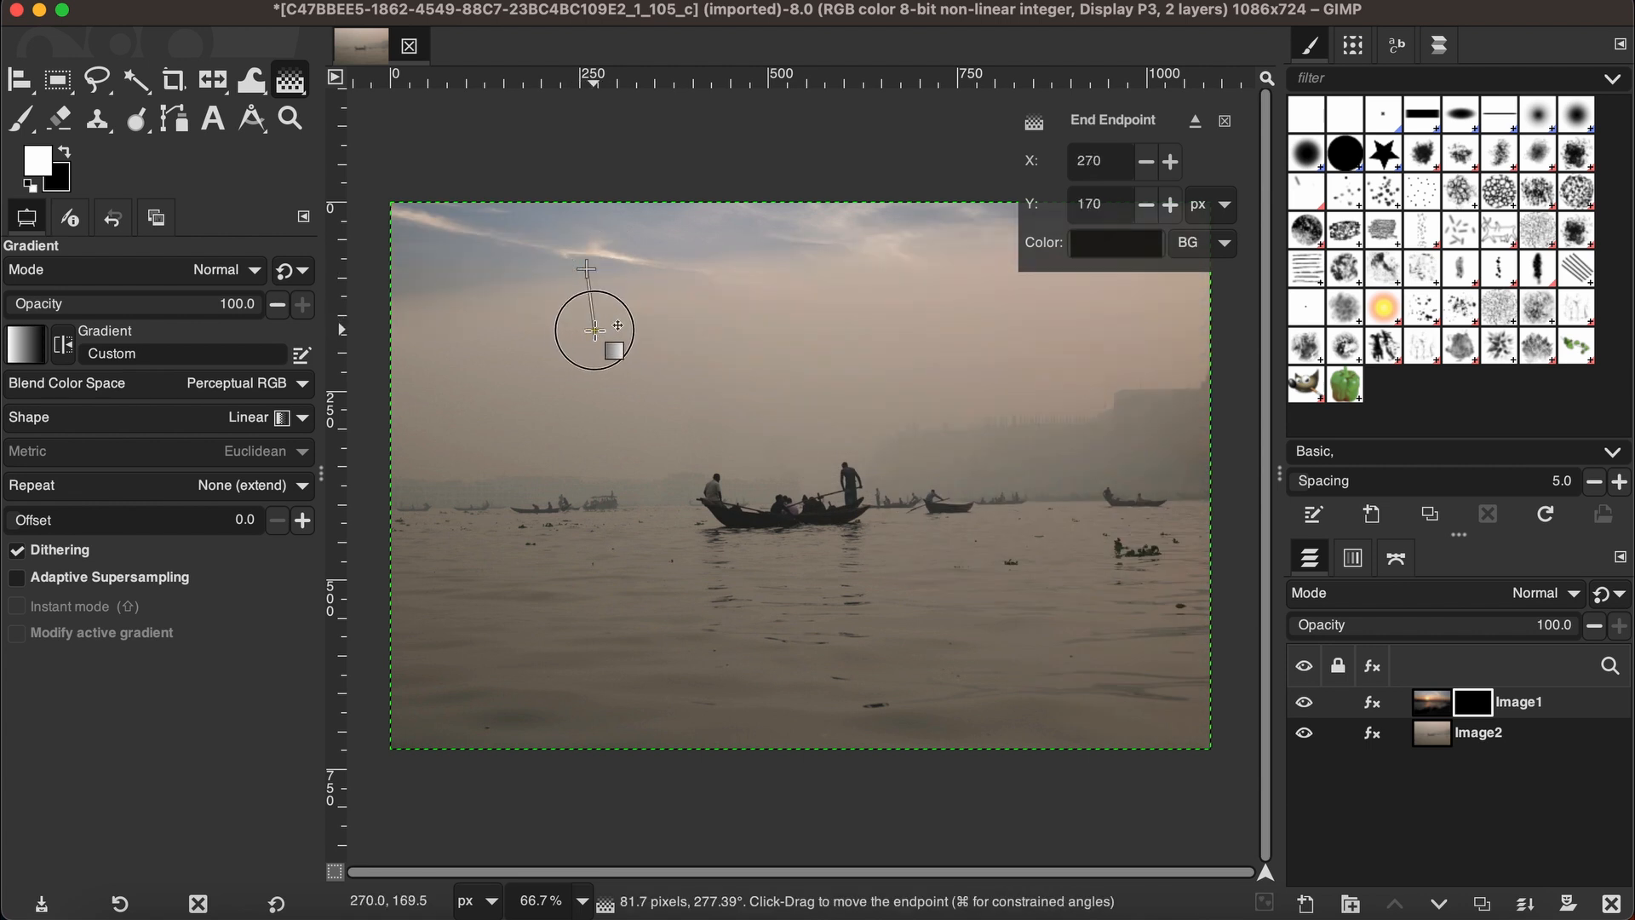
{"action": "left_click_drag", "start_coordinate": [595, 324], "coordinate": [584, 276]}
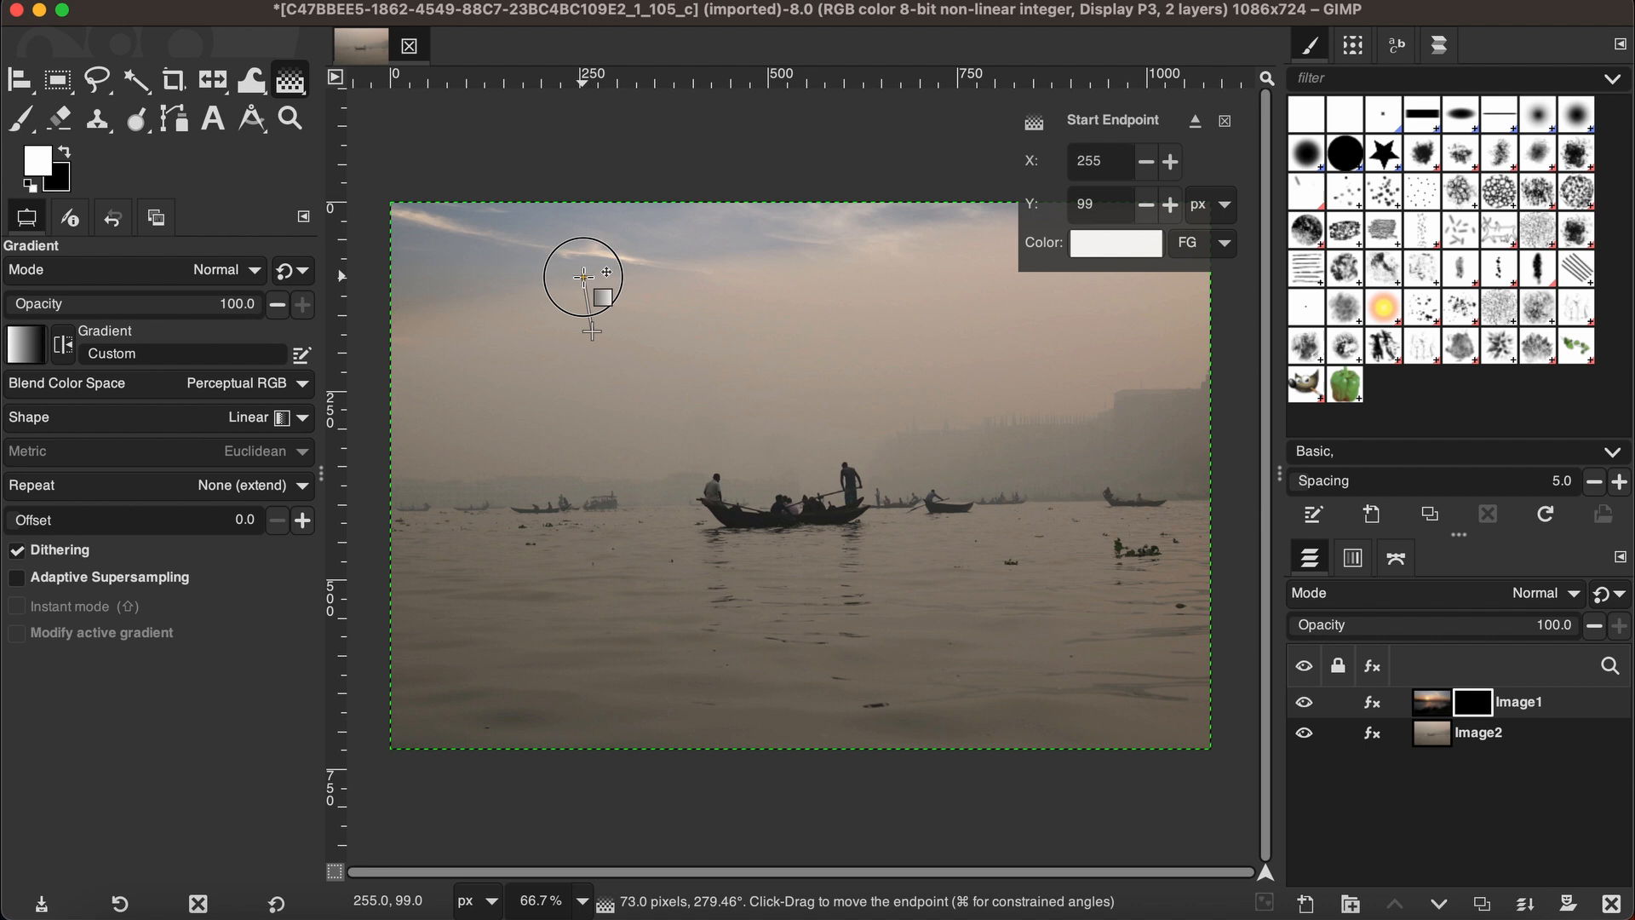
{"action": "left_click_drag", "start_coordinate": [582, 278], "coordinate": [599, 278]}
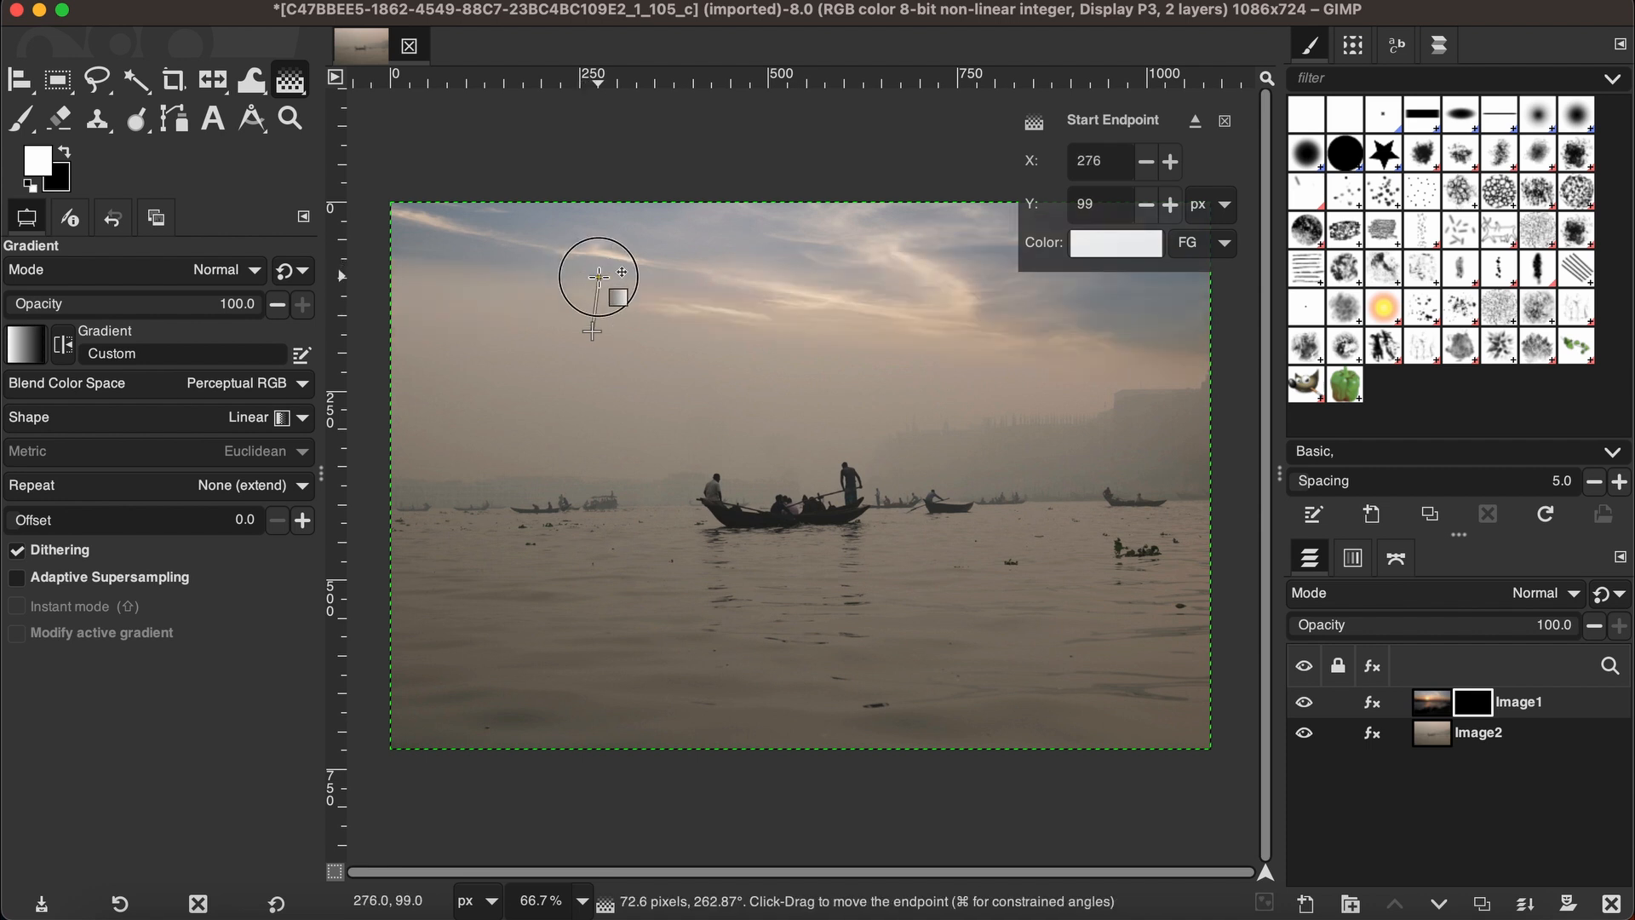
{"action": "left_click_drag", "start_coordinate": [598, 278], "coordinate": [588, 344]}
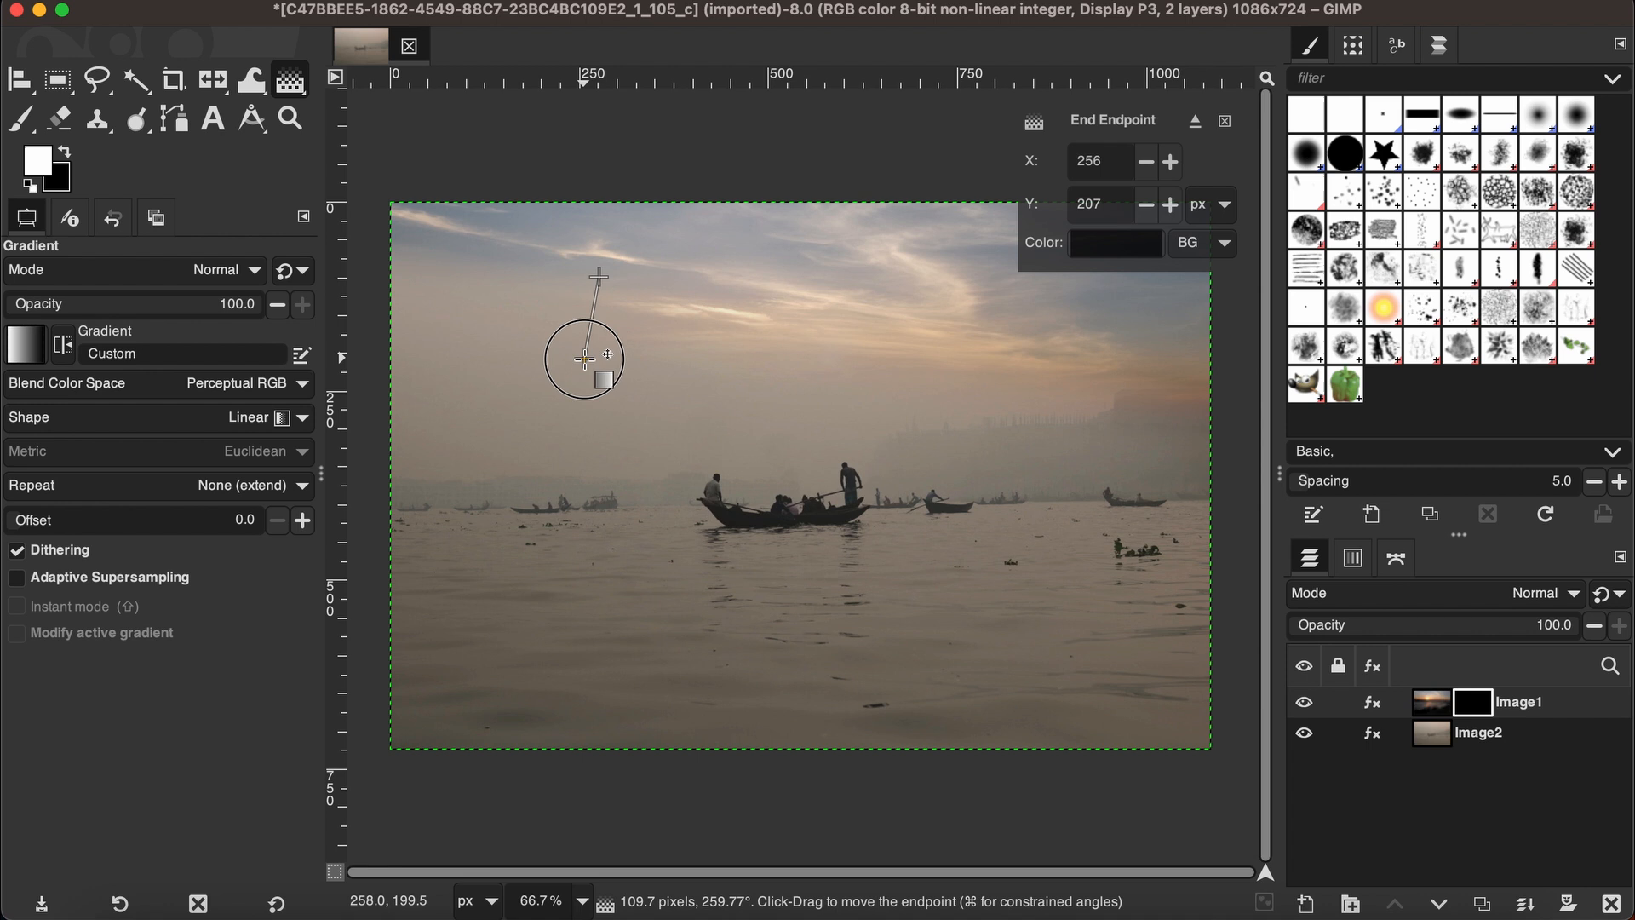
{"action": "left_click_drag", "start_coordinate": [581, 358], "coordinate": [582, 378]}
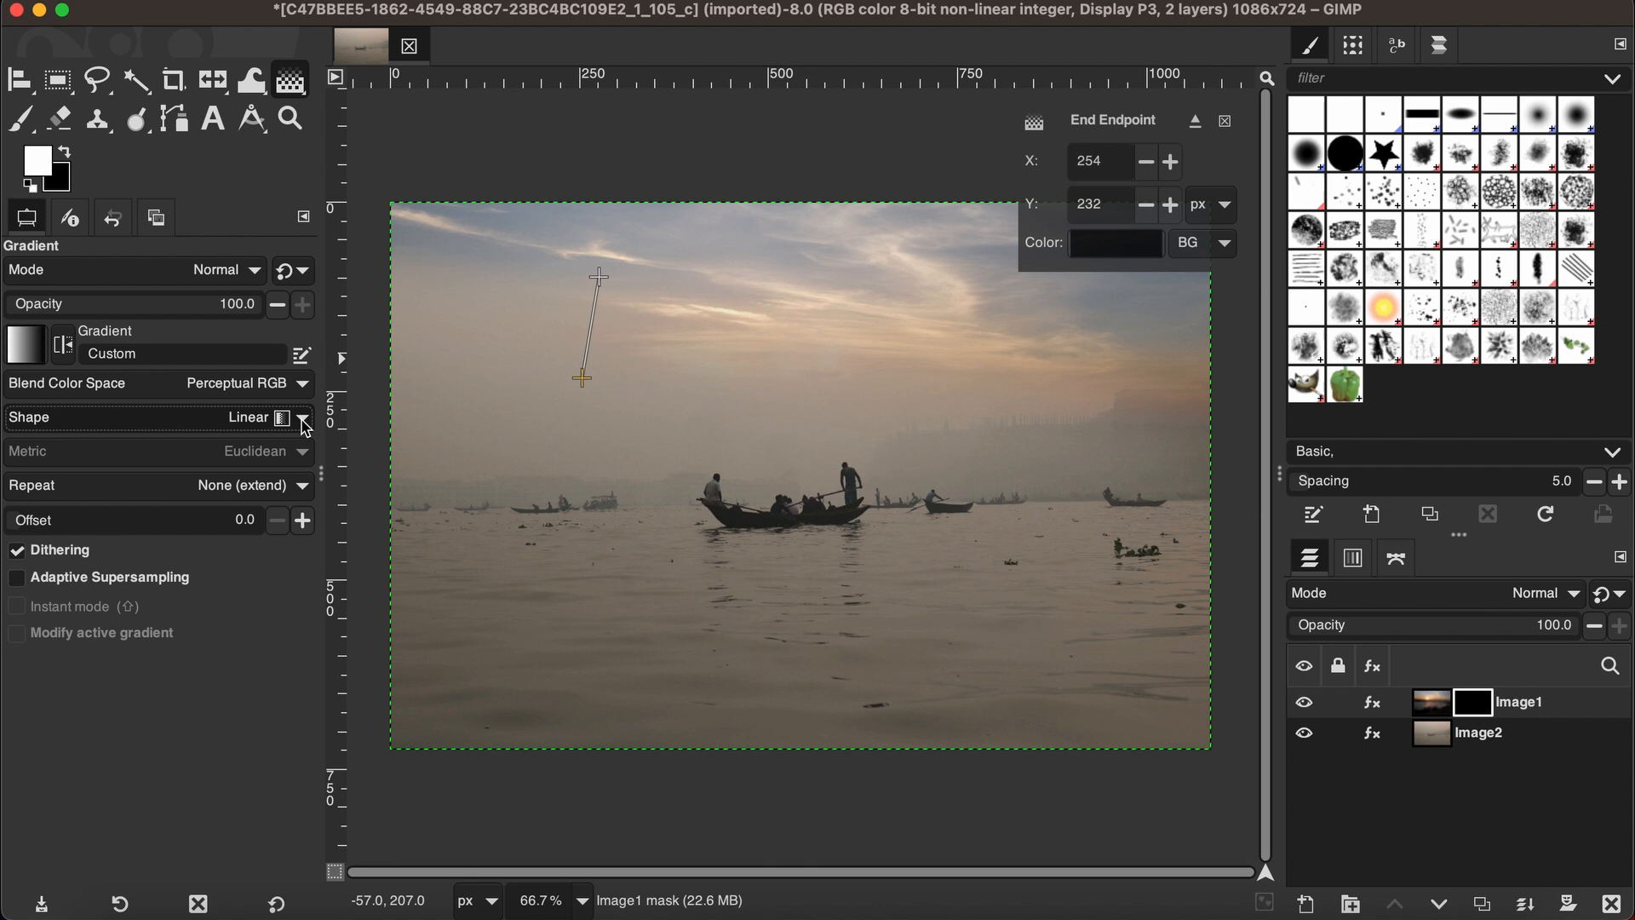
{"action": "left_click", "coordinate": [303, 423]}
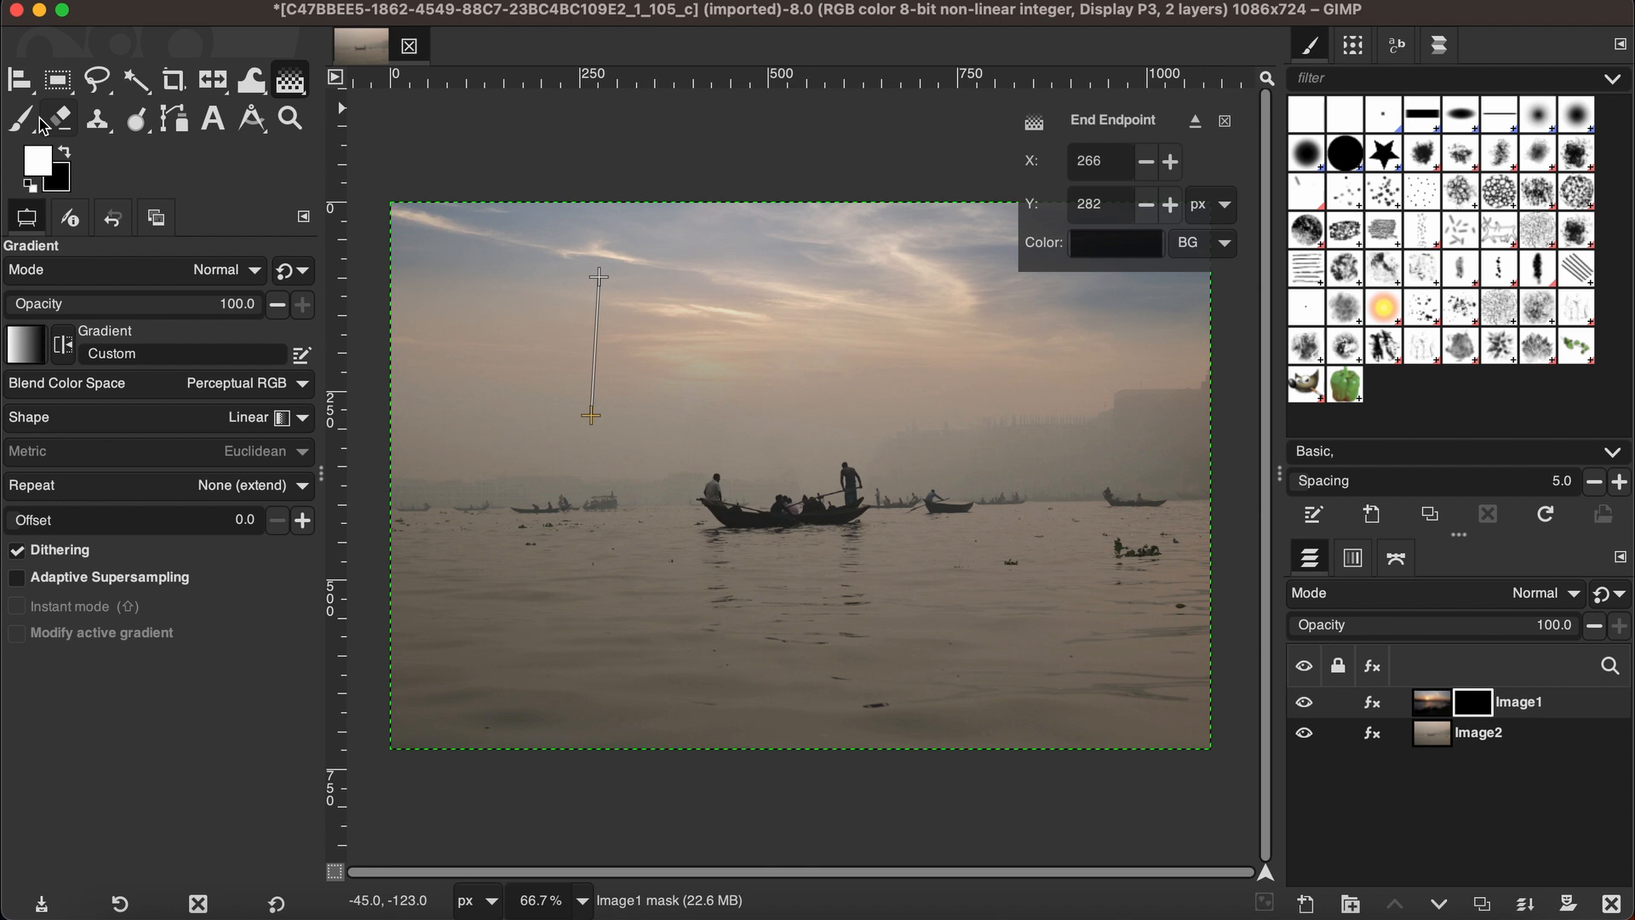
Step: Select the Paintbrush and lower its opacity toward 63 for soft mask painting
{"action": "left_click", "coordinate": [23, 120]}
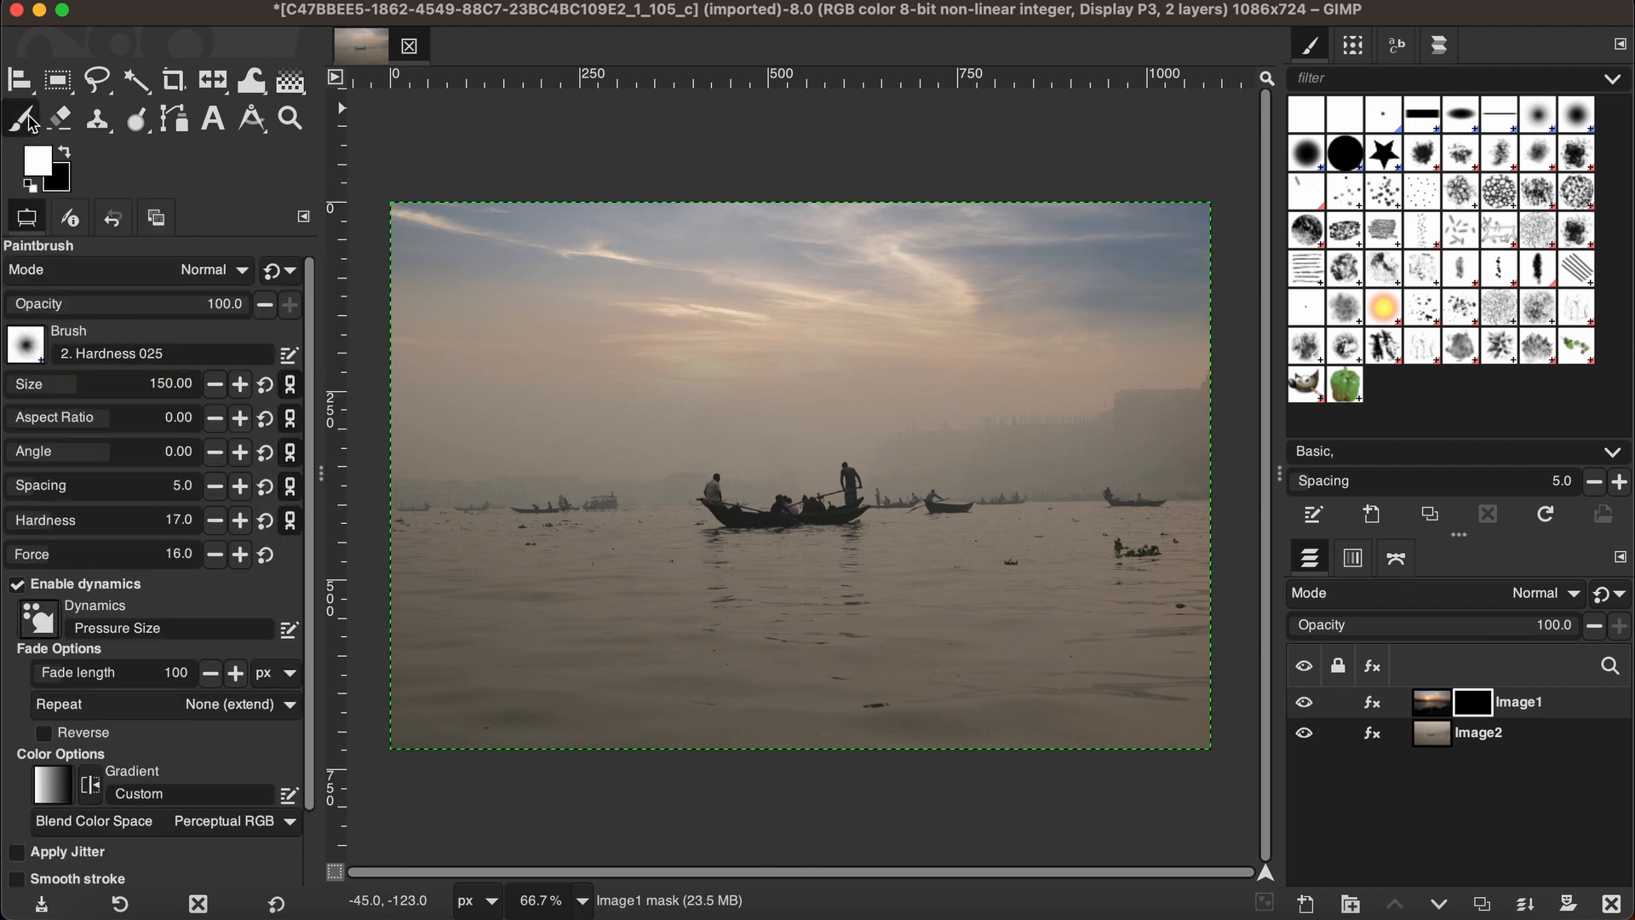
{"action": "mouse_move", "coordinate": [533, 470]}
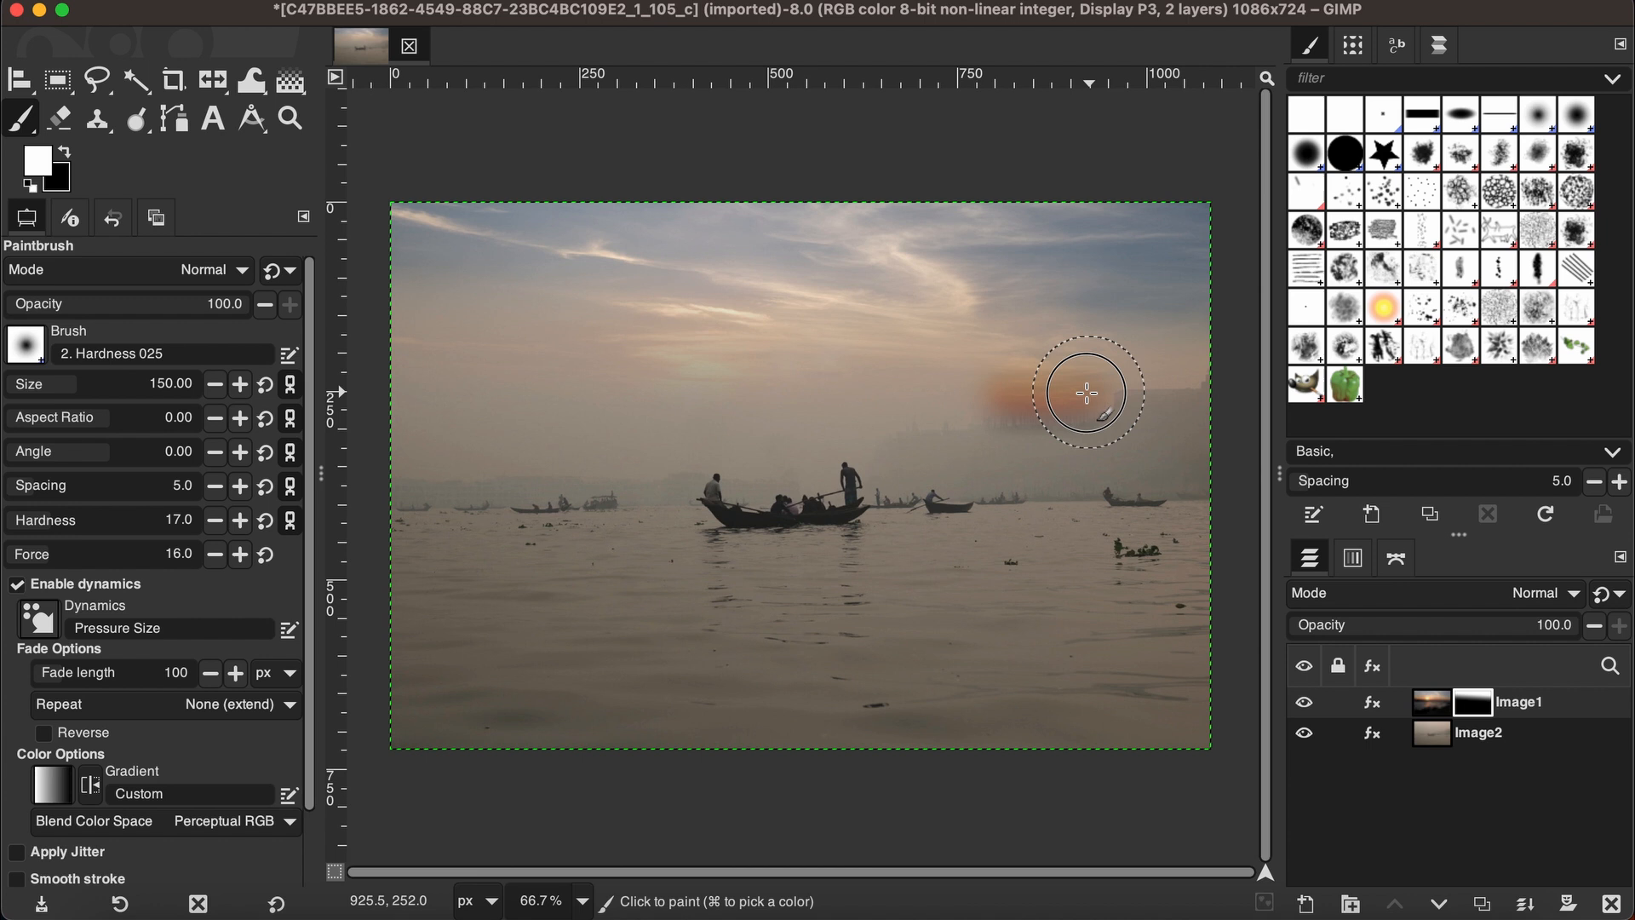
{"action": "left_click", "coordinate": [1084, 393]}
{"action": "type", "text": "63"}
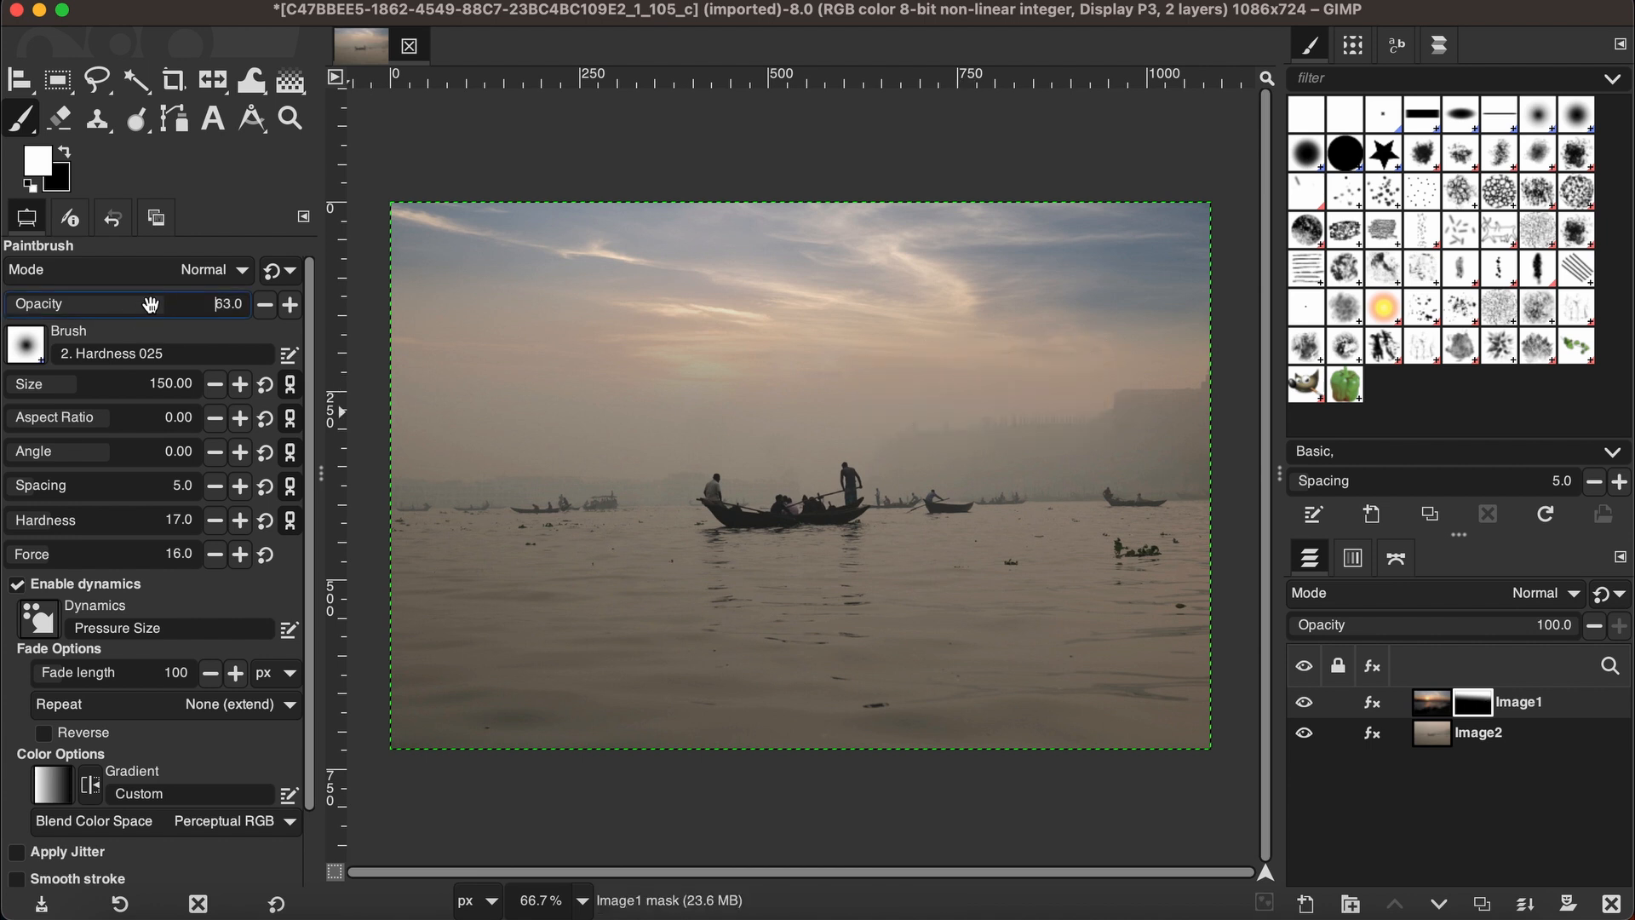
{"action": "mouse_move", "coordinate": [110, 305]}
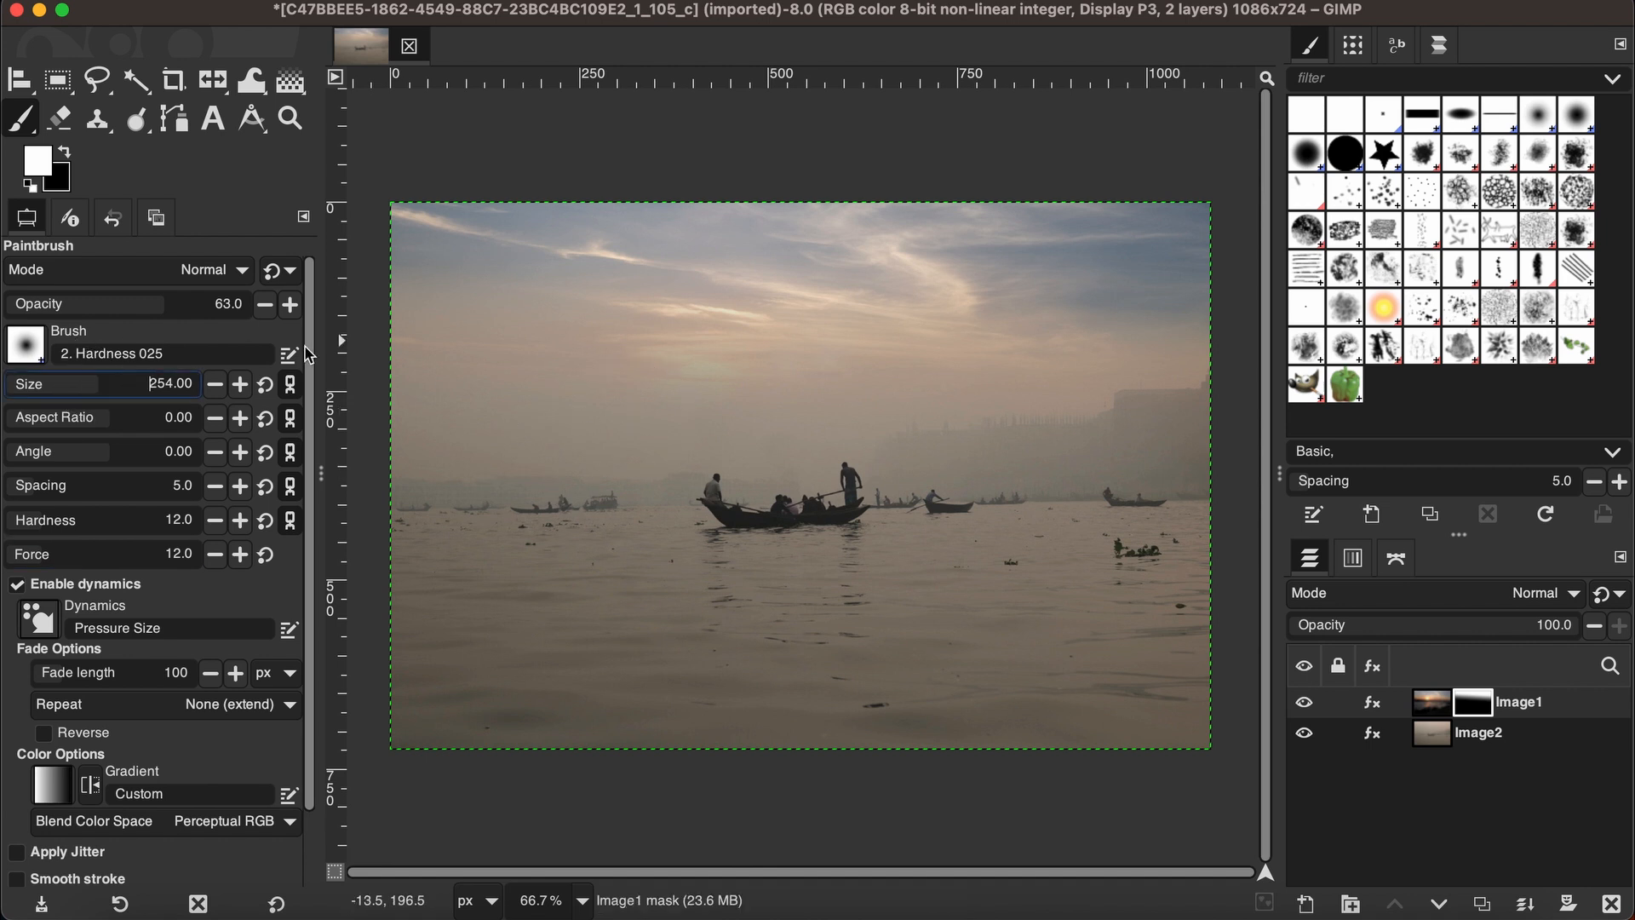
{"action": "mouse_move", "coordinate": [531, 363]}
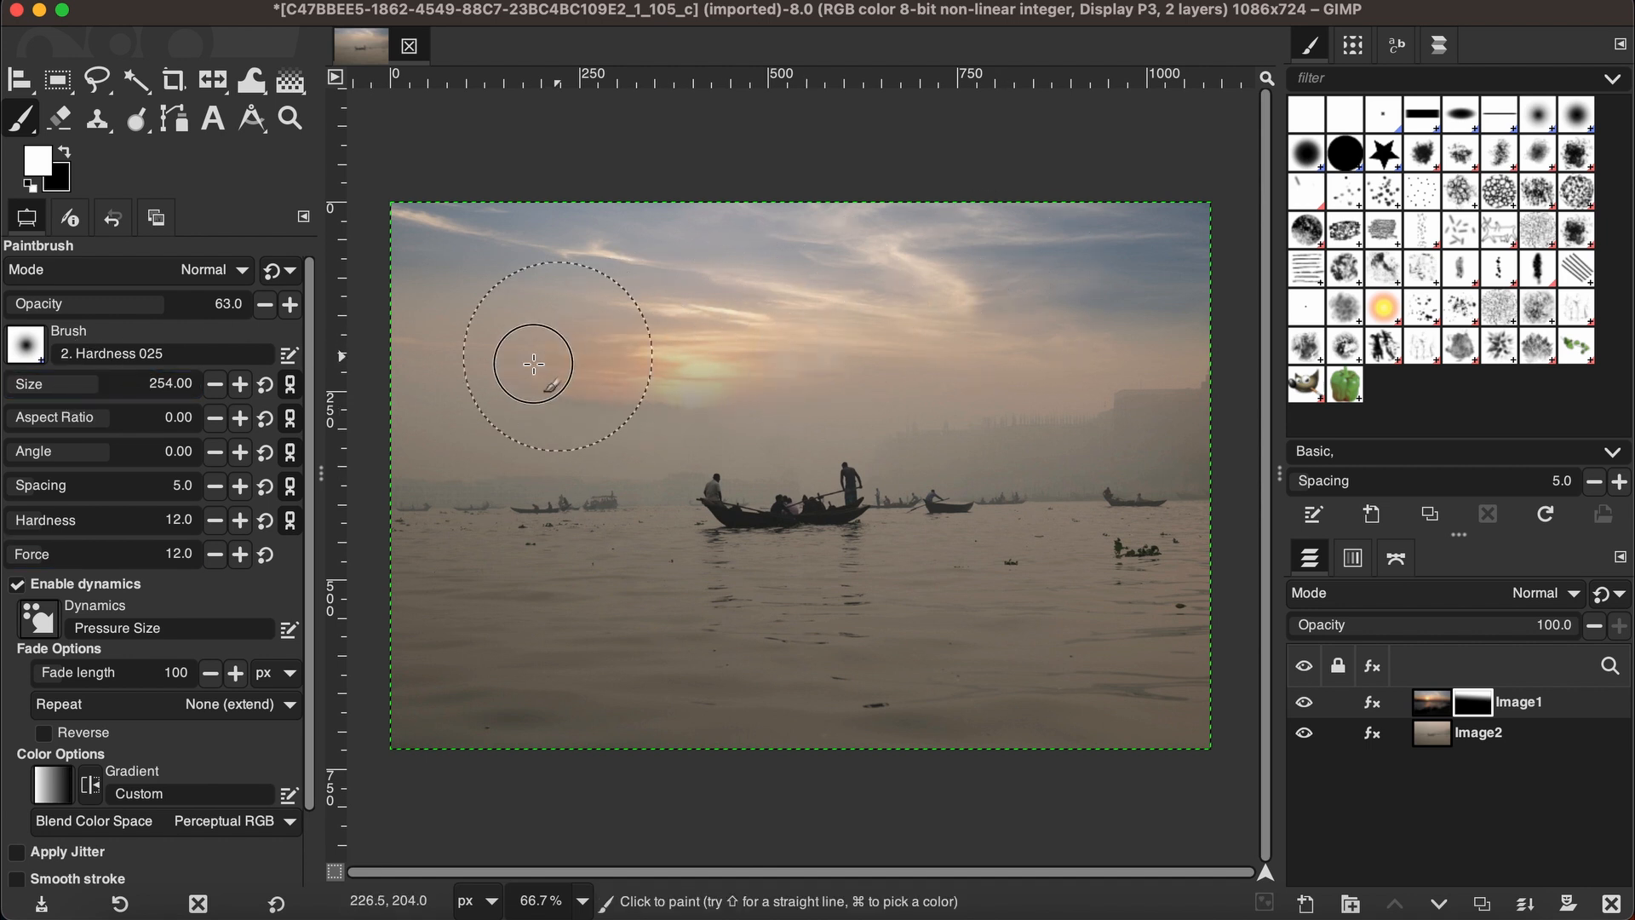
{"action": "mouse_move", "coordinate": [622, 382]}
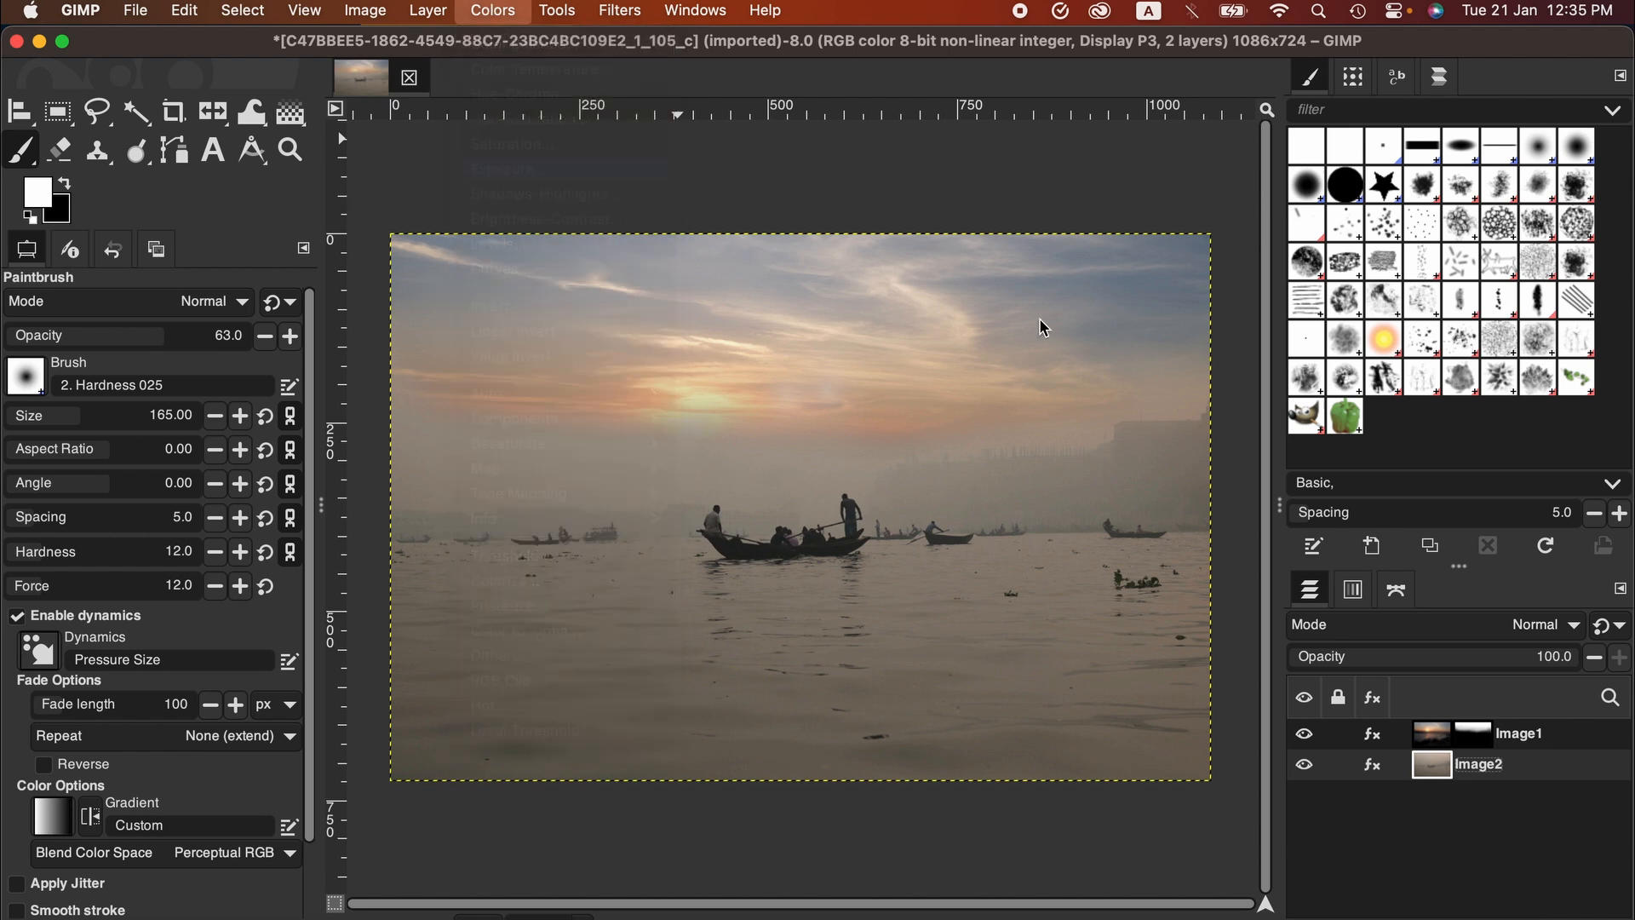
Step: Brighten Image2 with Colors > Exposure, then bring up Colors > Shadows-Highlights
{"action": "left_click", "coordinate": [492, 10]}
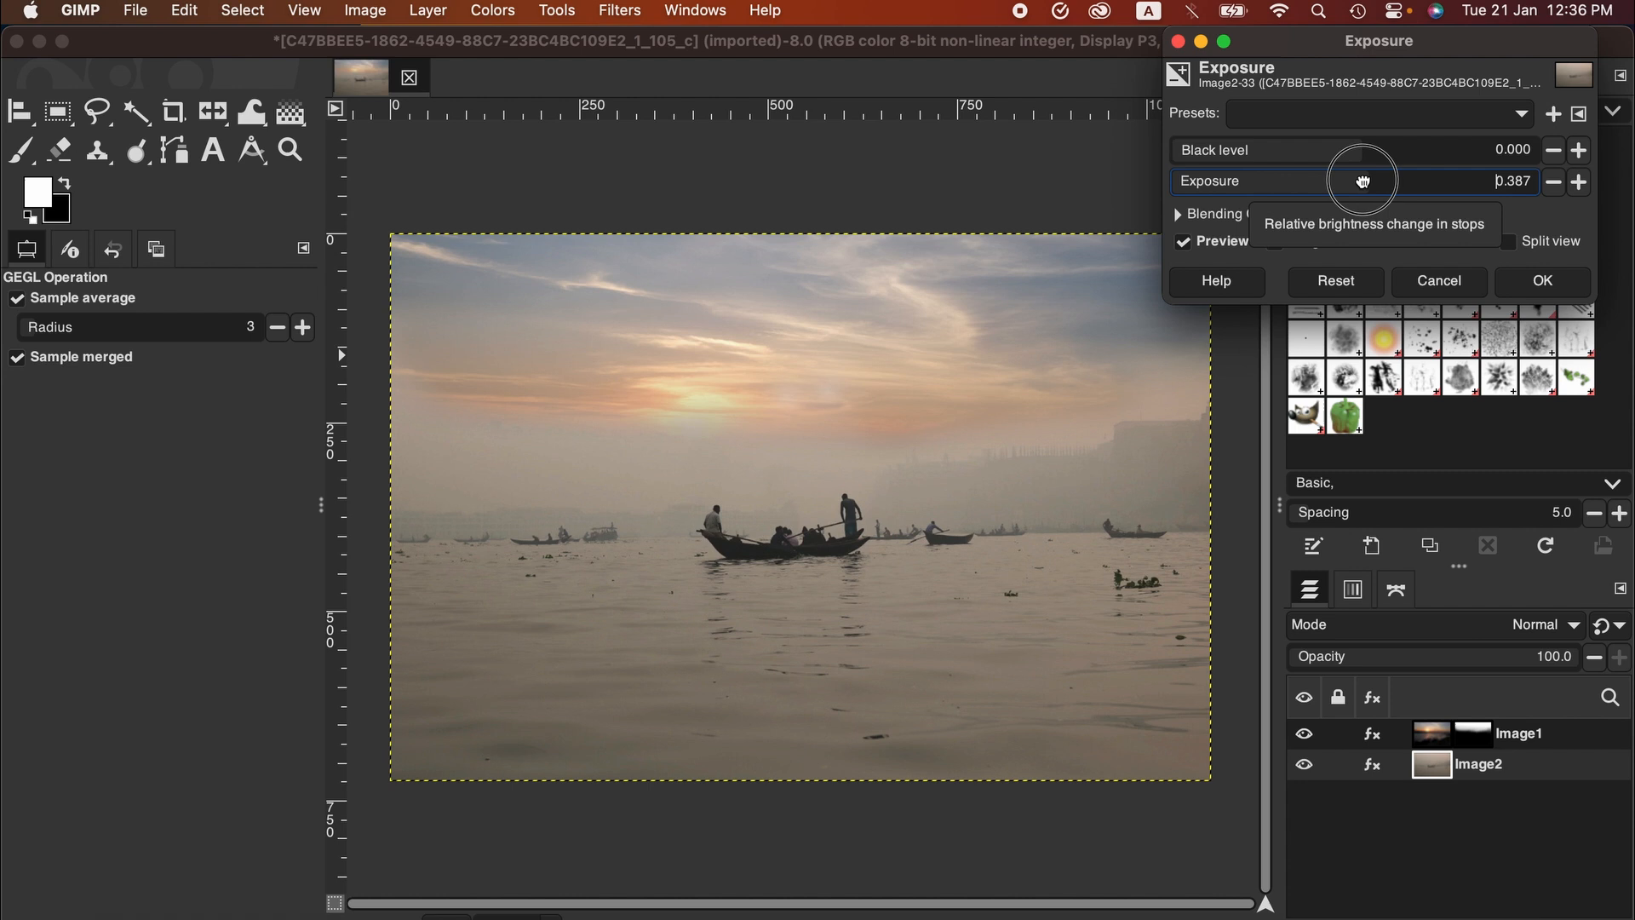
{"action": "mouse_move", "coordinate": [1497, 271]}
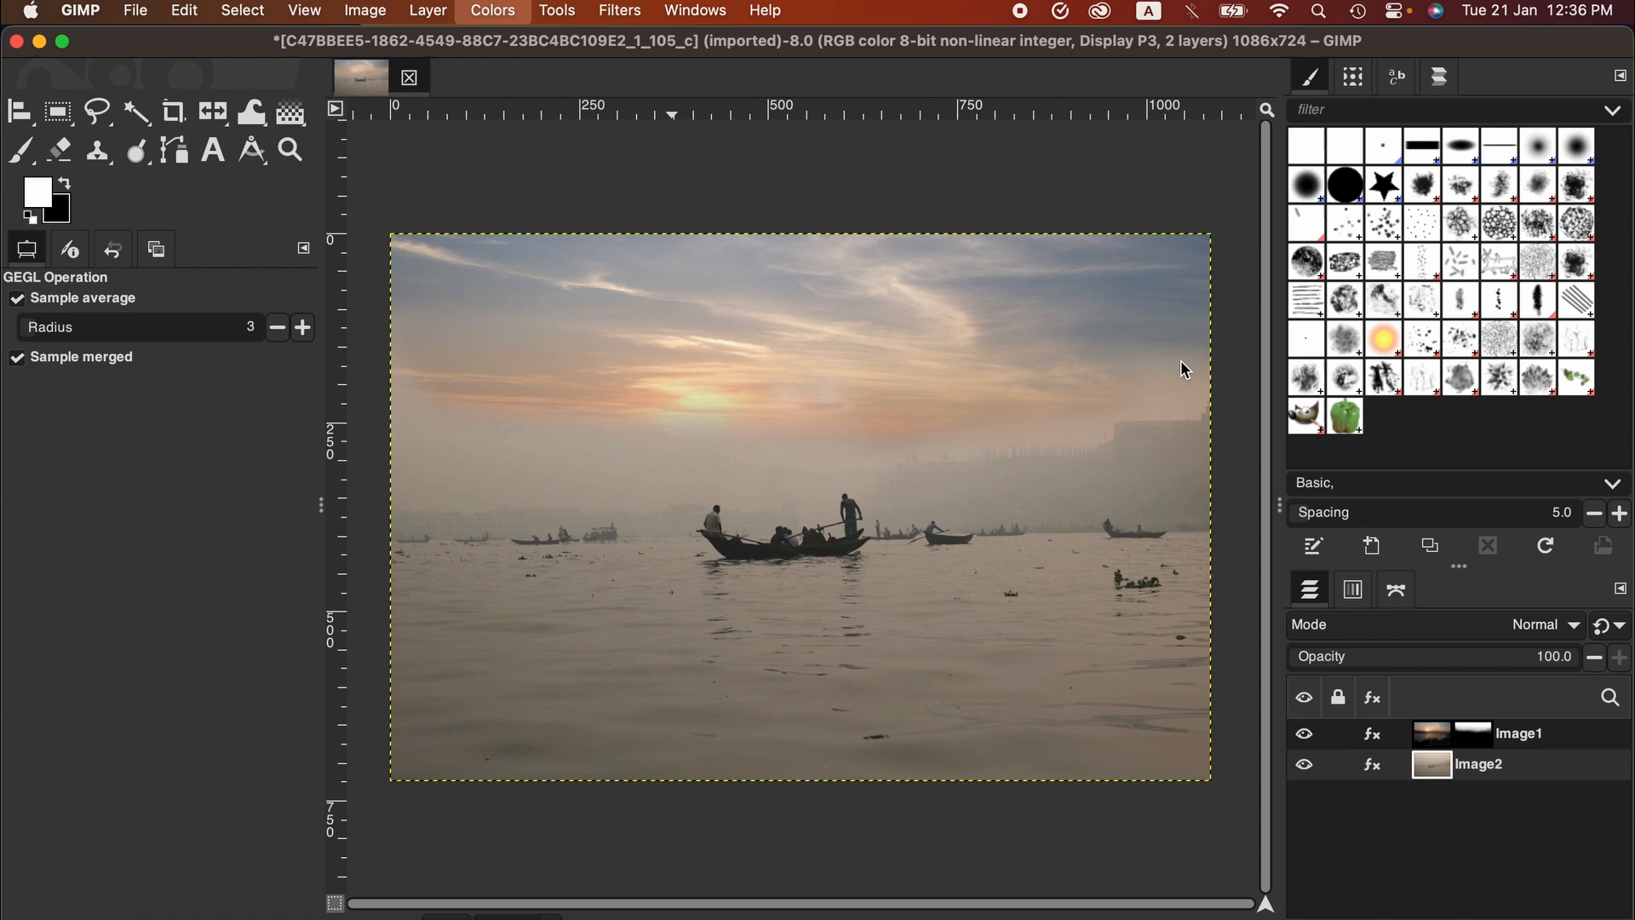
{"action": "left_click", "coordinate": [491, 10]}
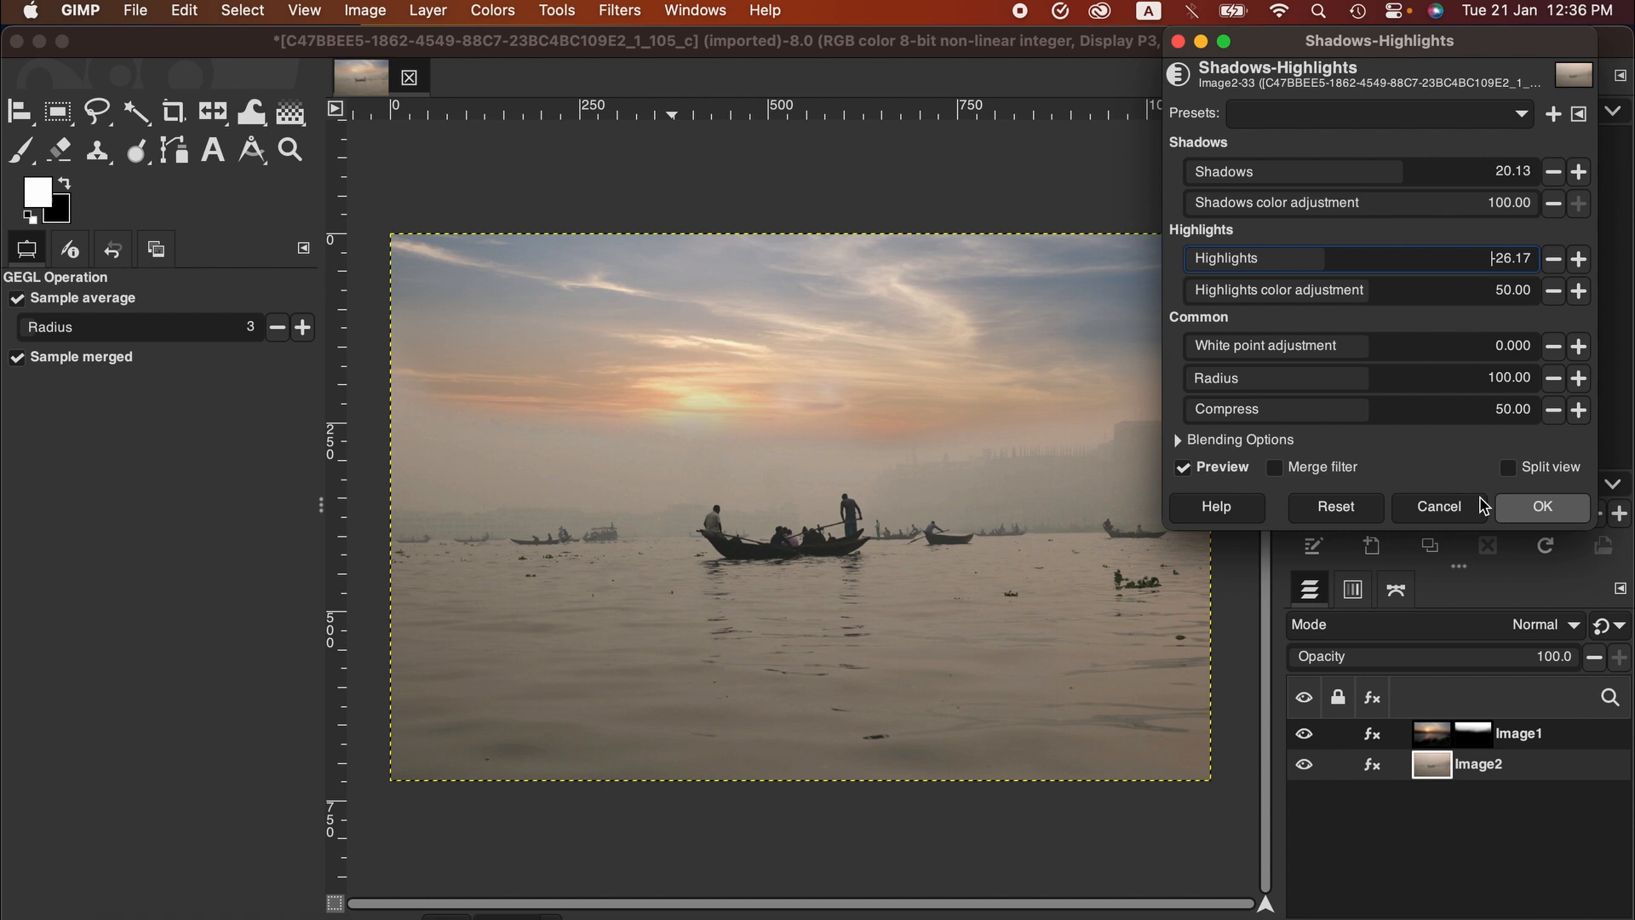
Step: Apply Shadows about 20 and Highlights about -26 to the river layer
{"action": "left_click", "coordinate": [1541, 507]}
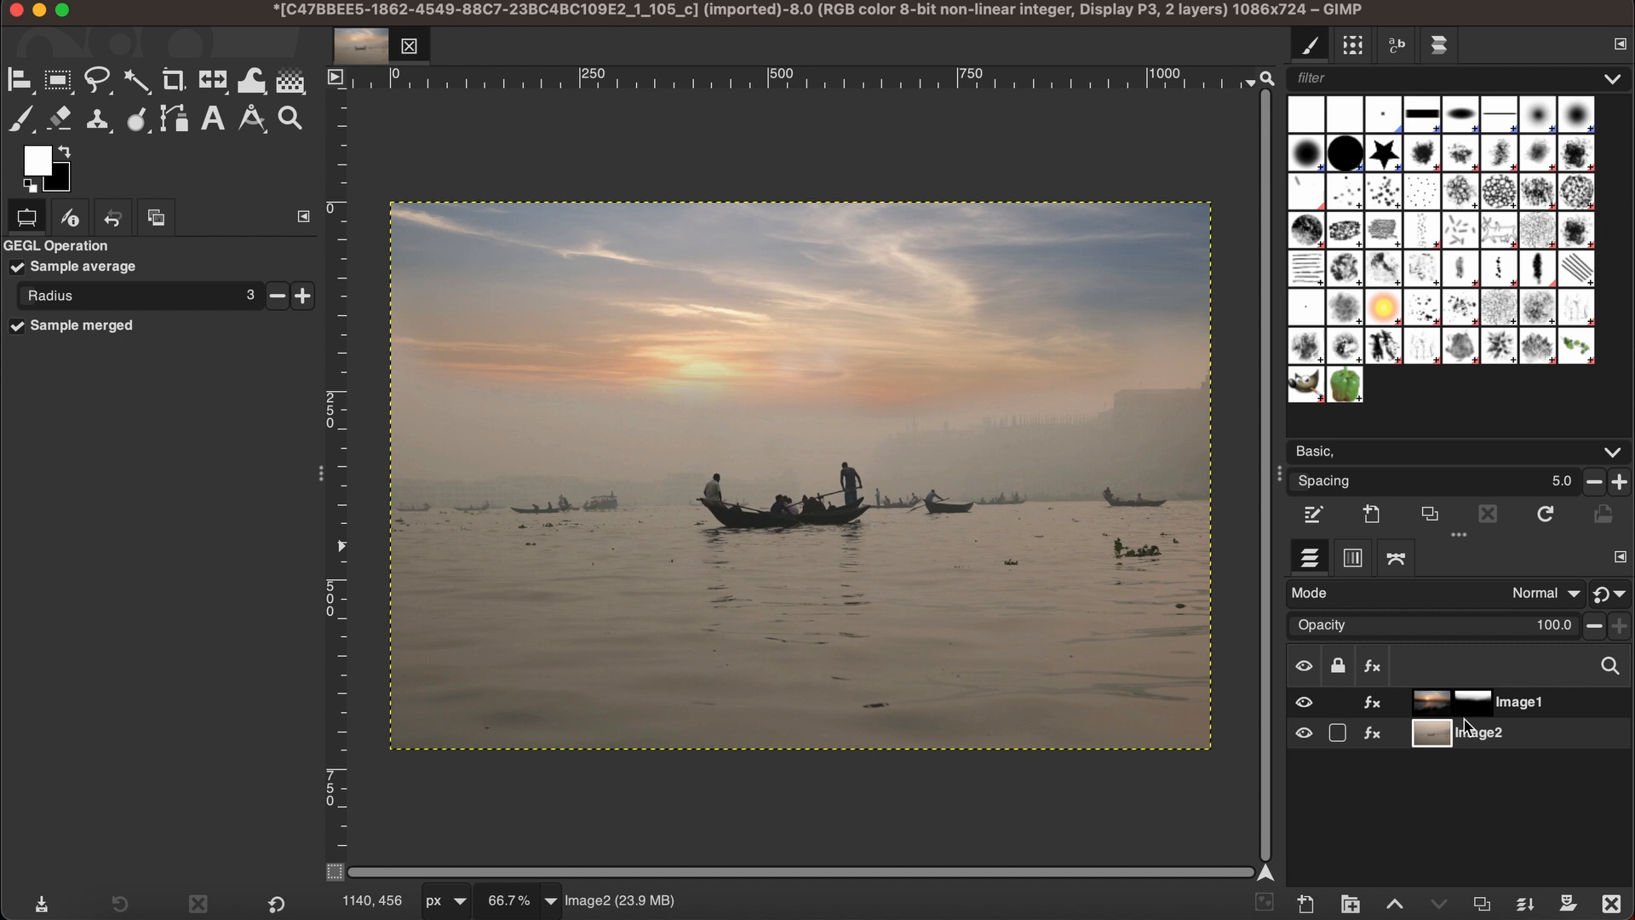
Step: Select the Image1 layer and merge it down into Image2
{"action": "left_click", "coordinate": [1472, 701]}
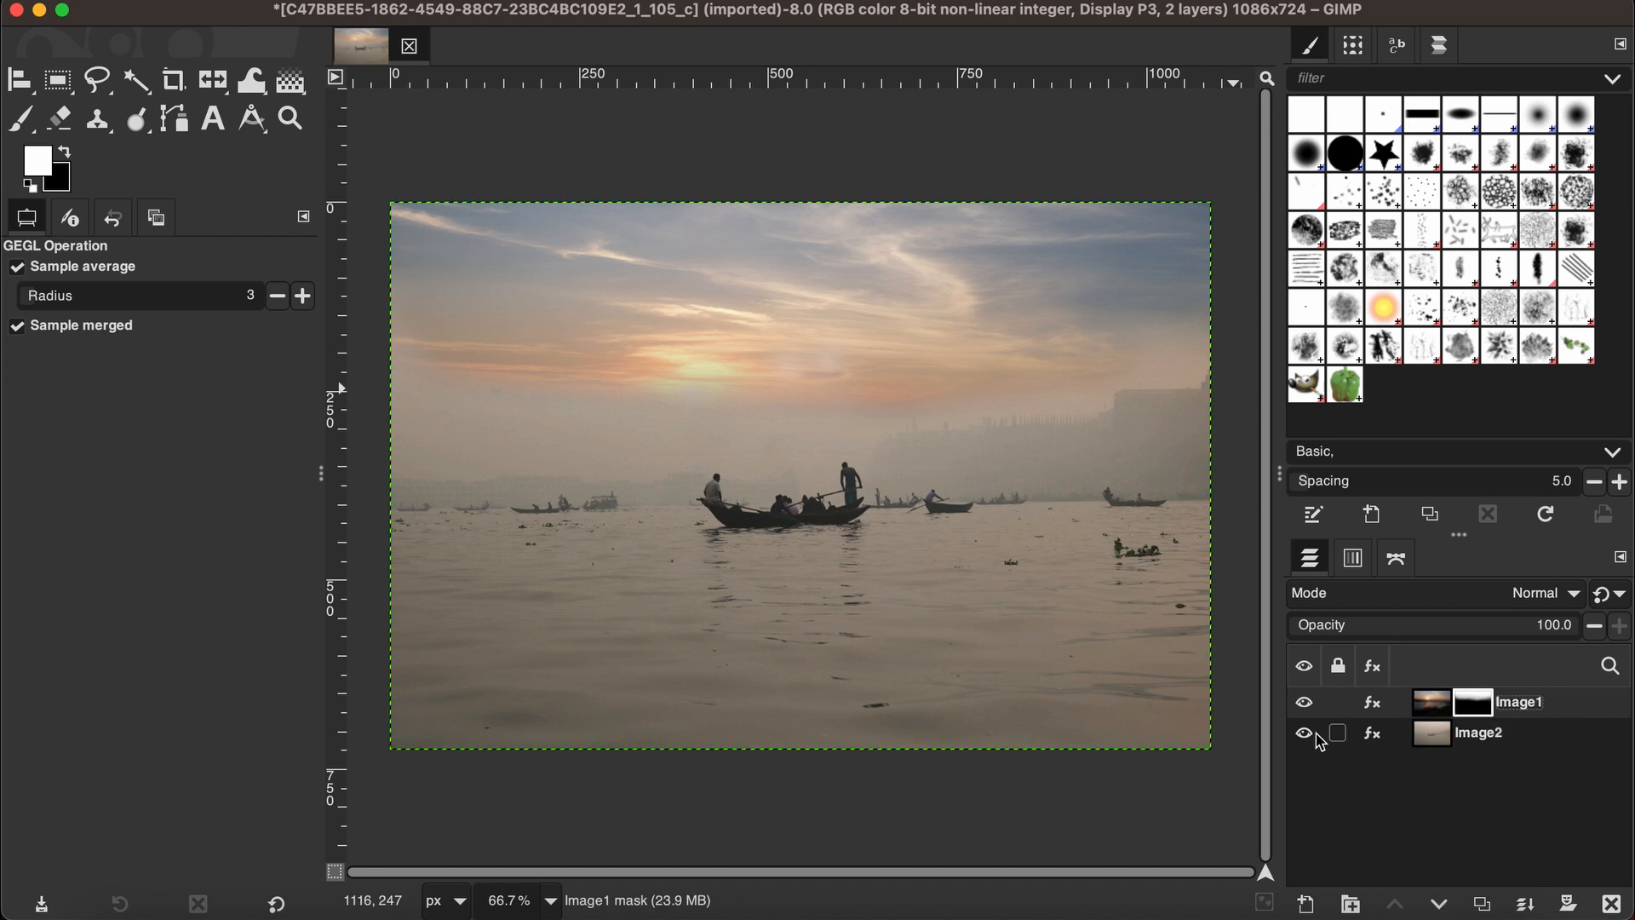
{"action": "left_click", "coordinate": [1338, 733]}
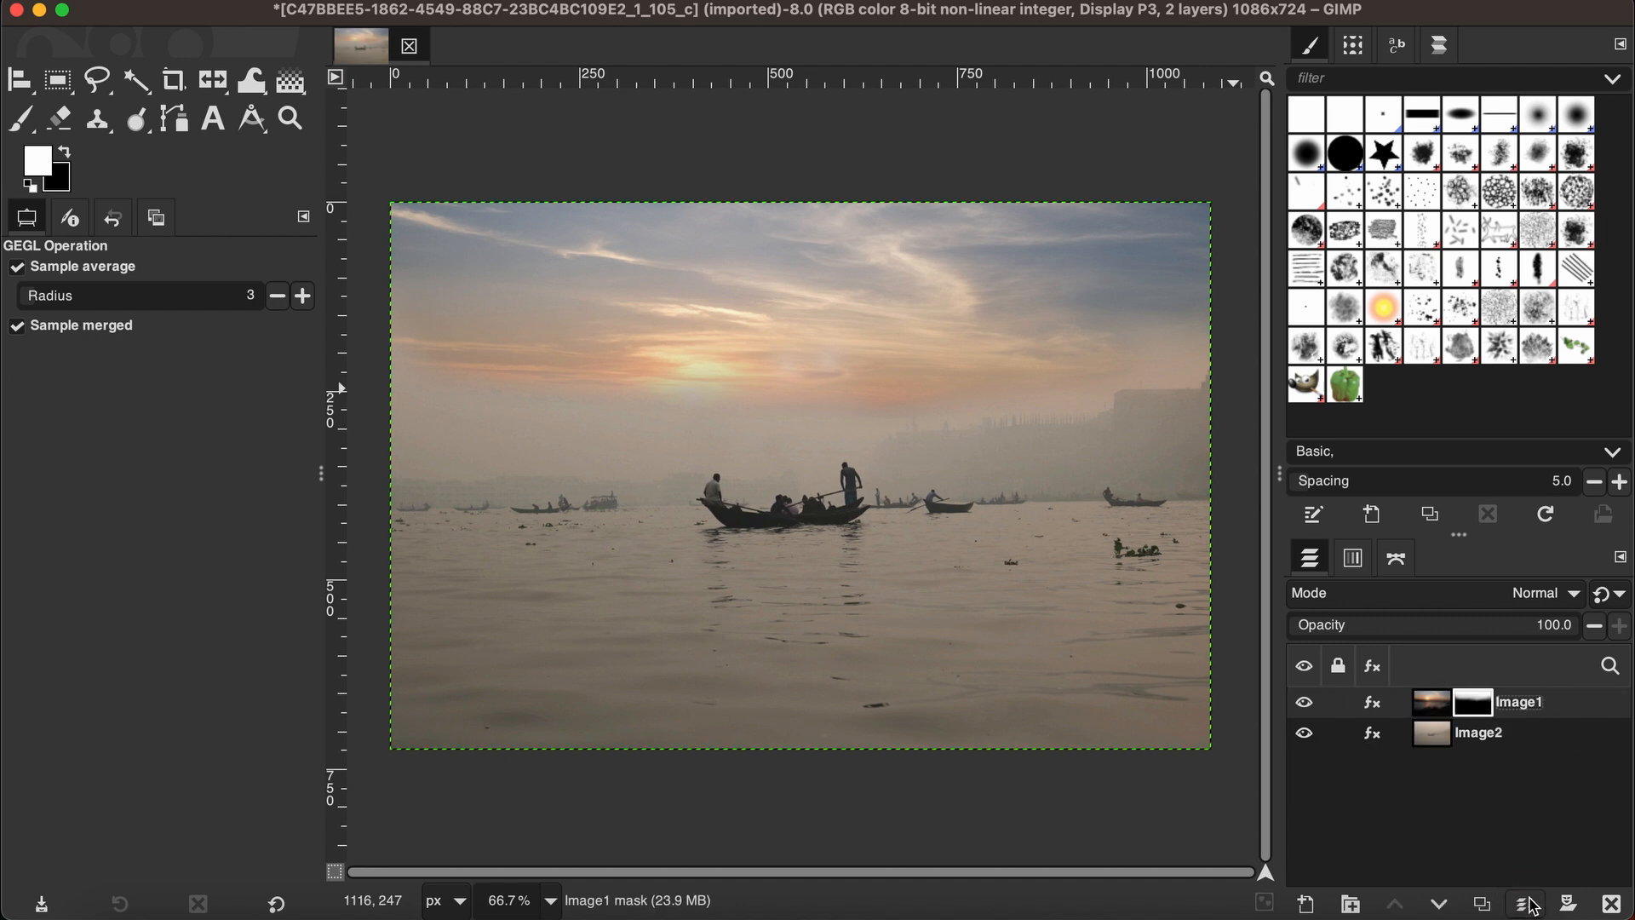
{"action": "mouse_move", "coordinate": [1525, 902]}
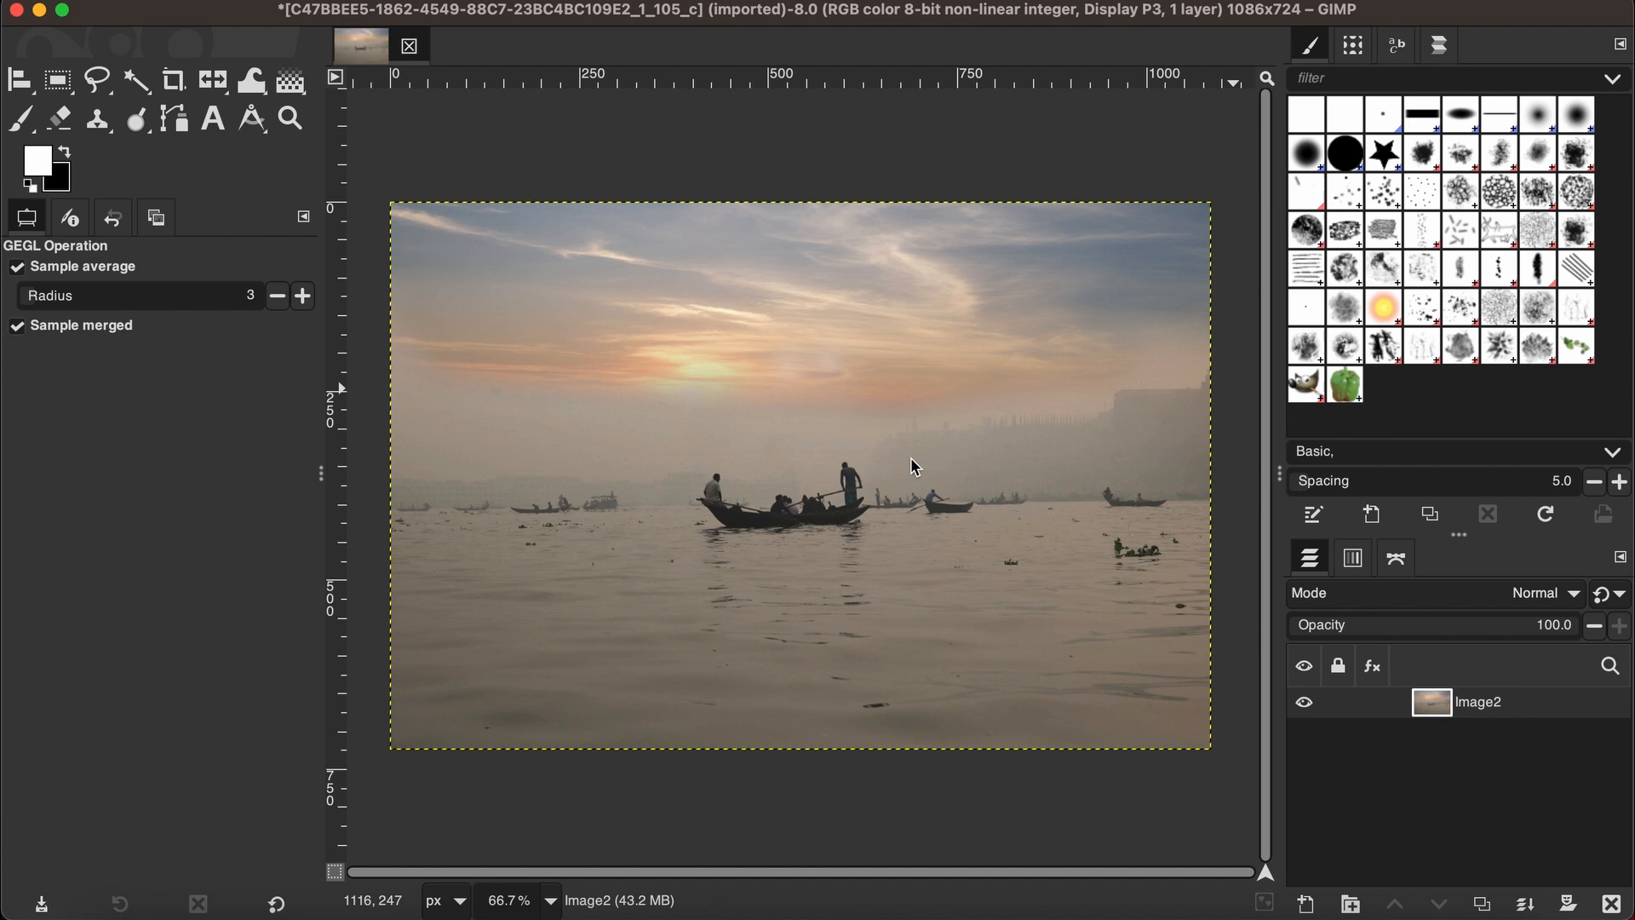
{"action": "mouse_move", "coordinate": [331, 161]}
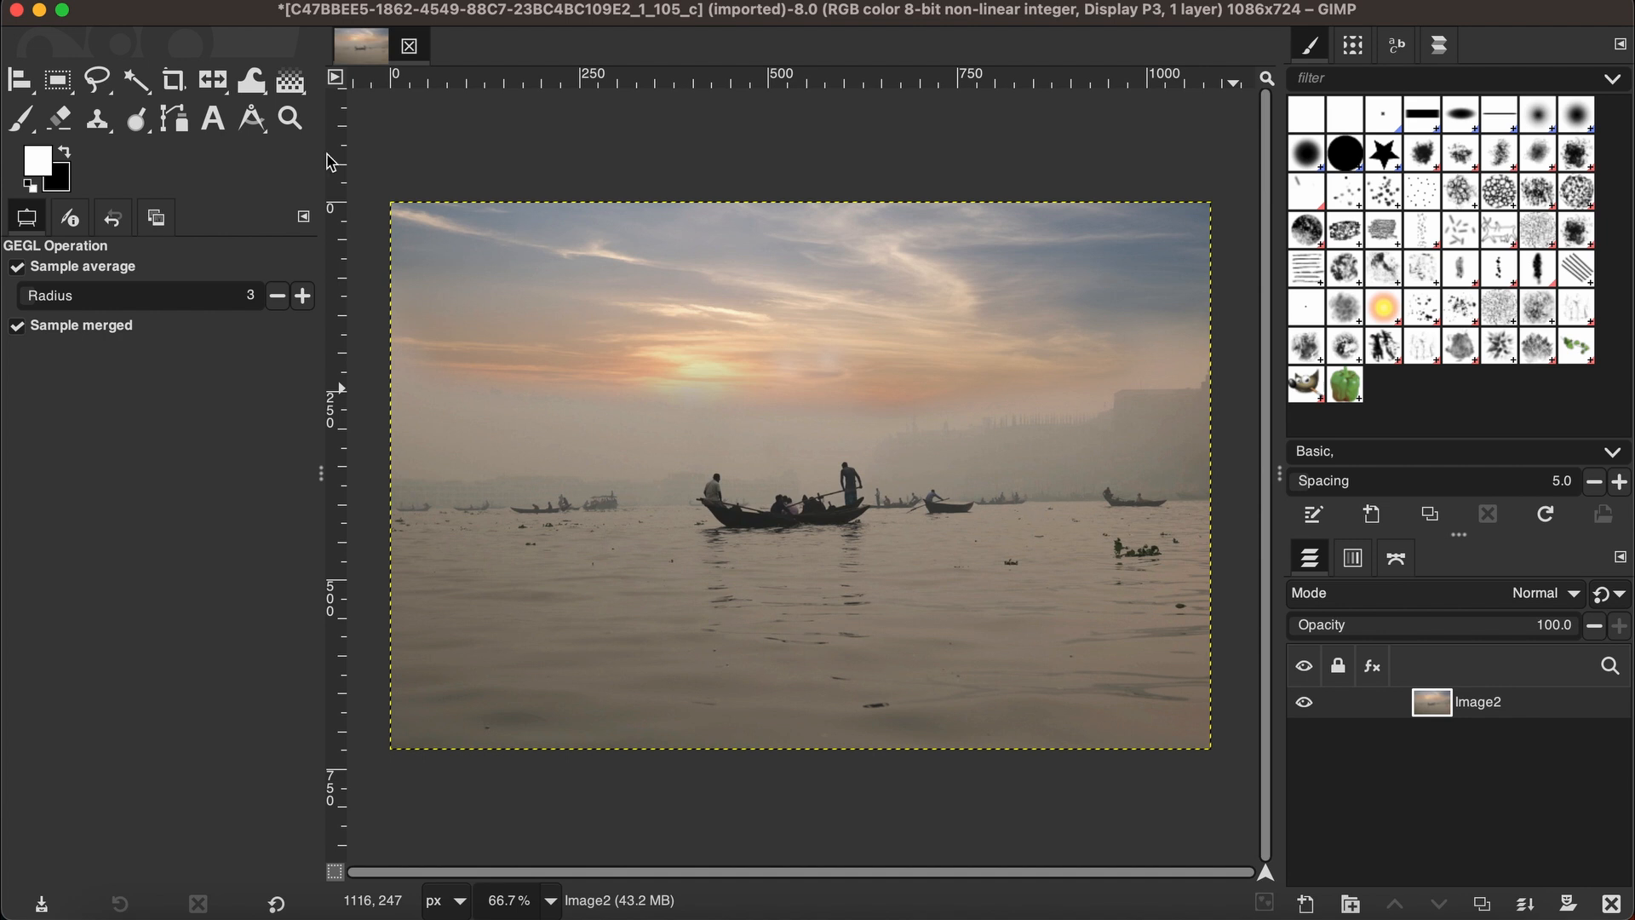